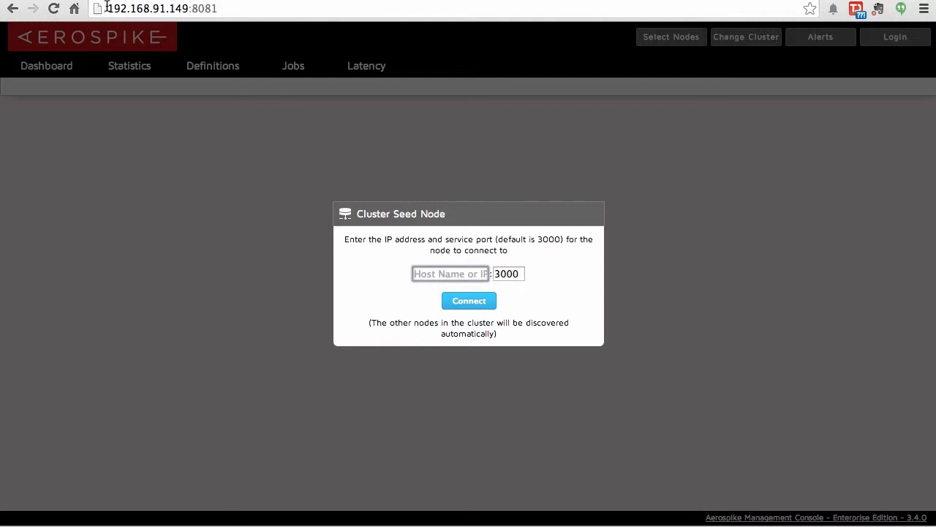
mouse_move(150, 12)
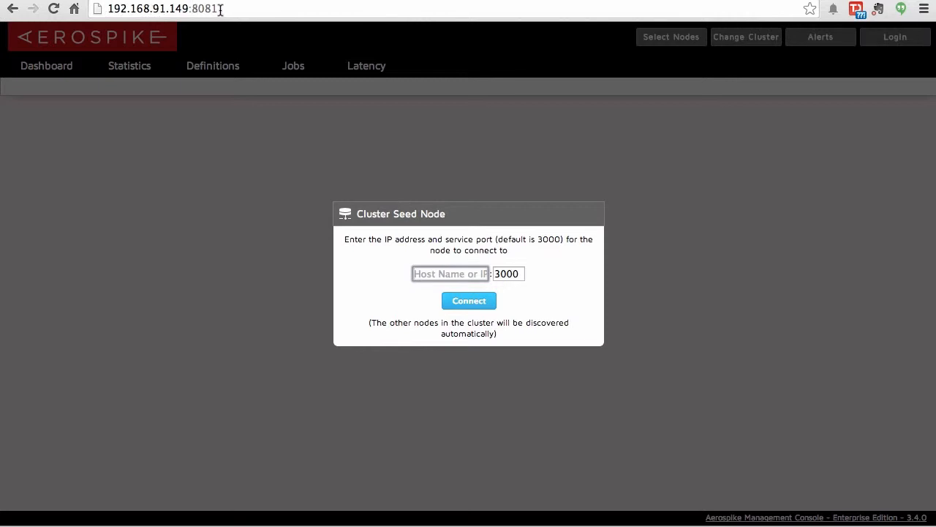
mouse_move(424, 248)
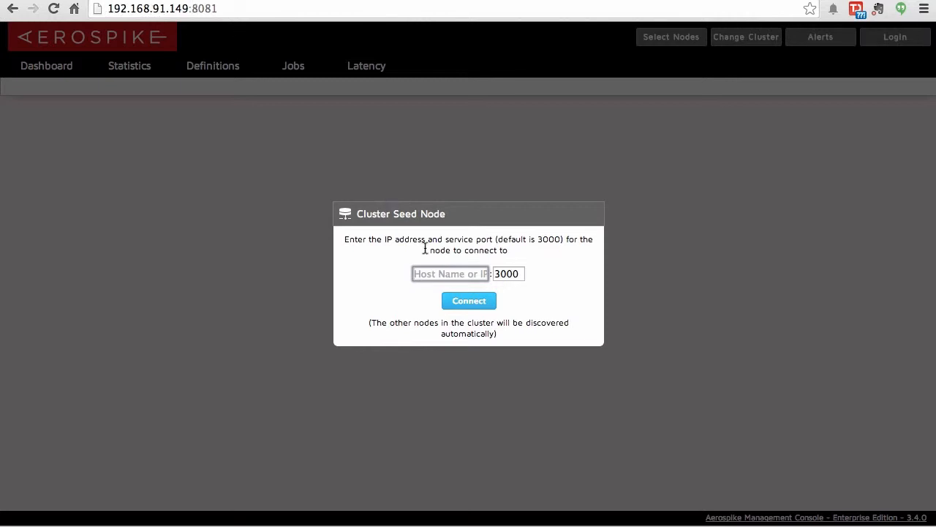
Step: Connect to the cluster through seed node v14 on port 3000
type("v")
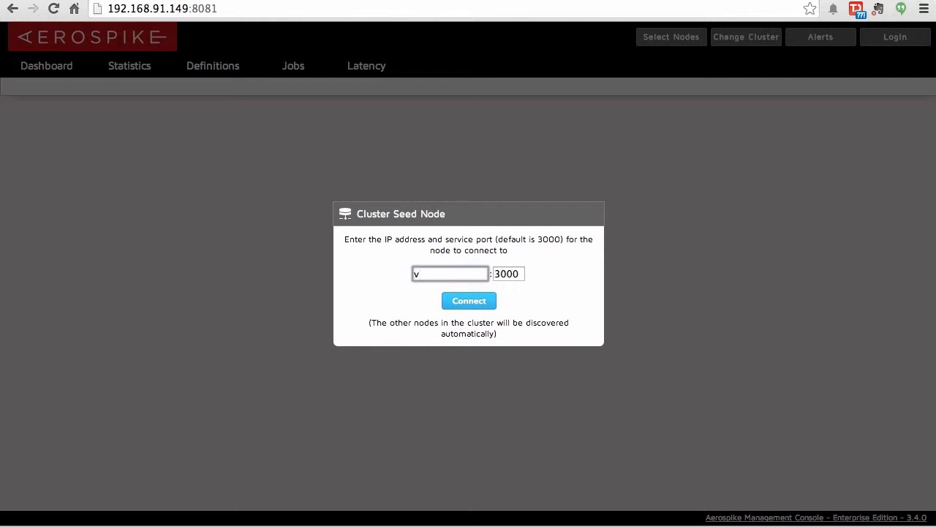
type("14")
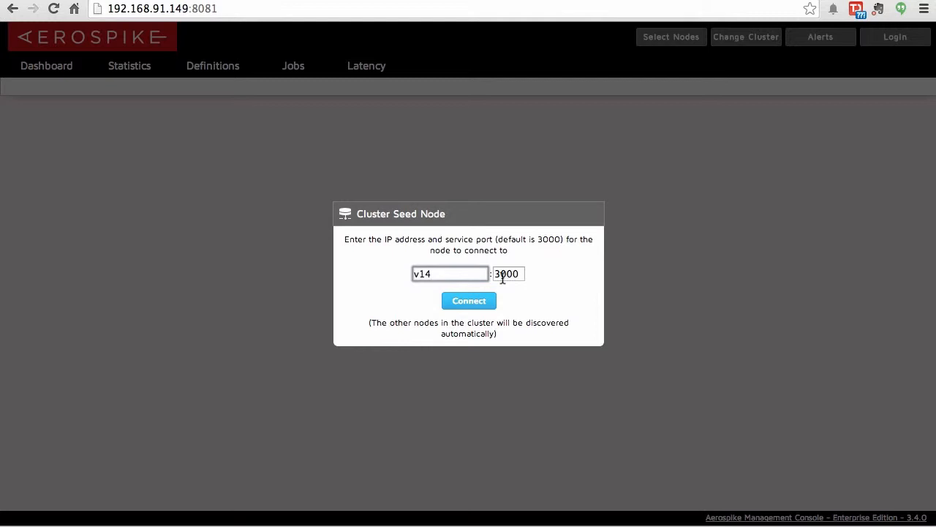
left_click(469, 301)
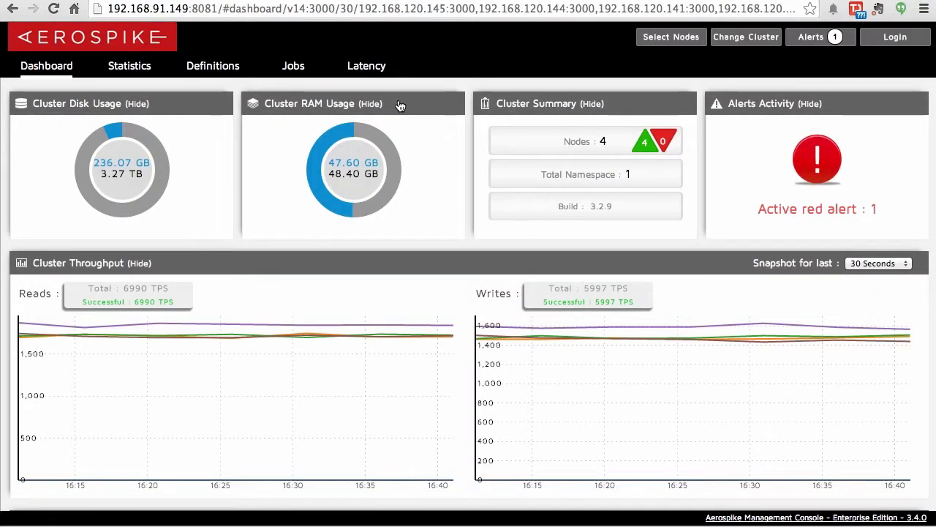
mouse_move(430, 65)
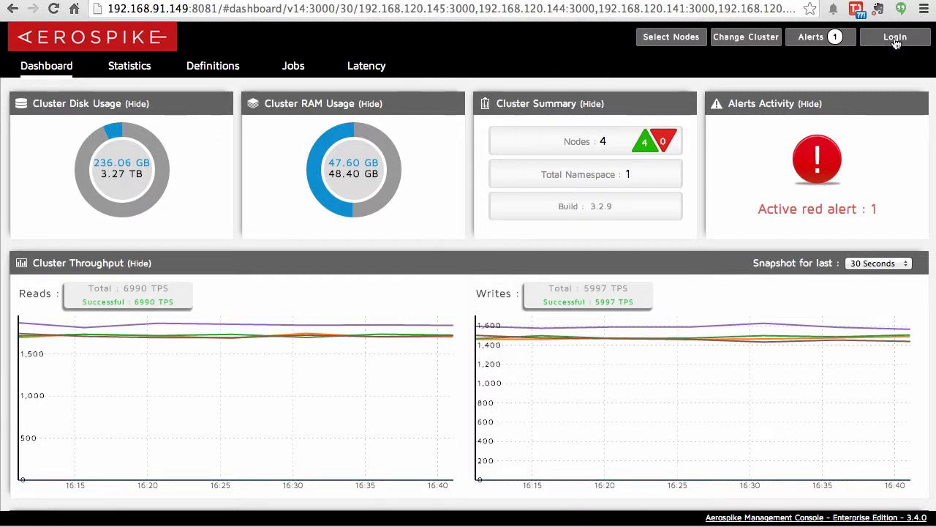
Step: Log in to the cluster dashboard with the admin credentials
left_click(895, 37)
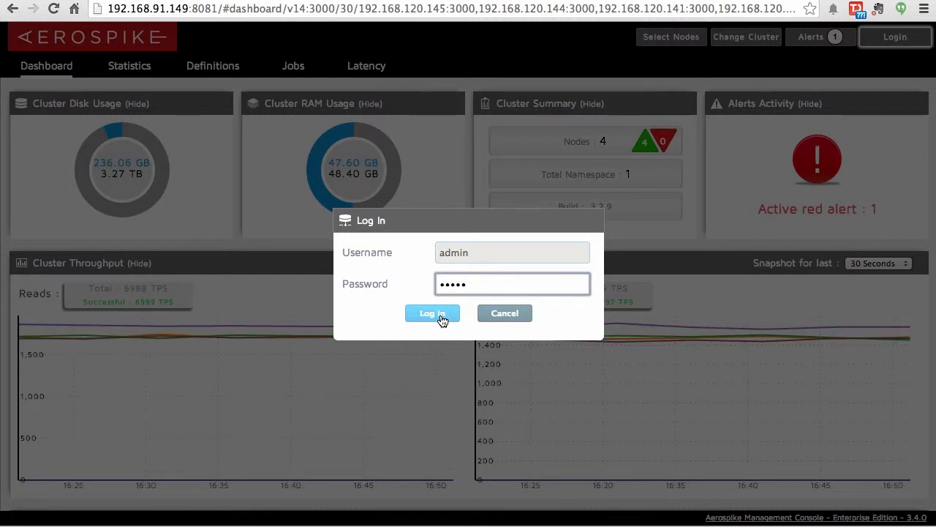
left_click(431, 313)
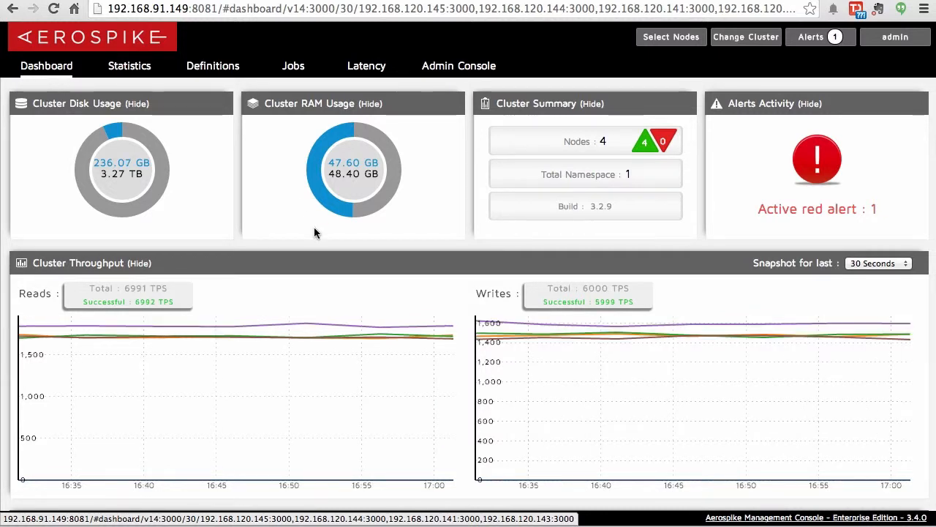
mouse_move(817, 160)
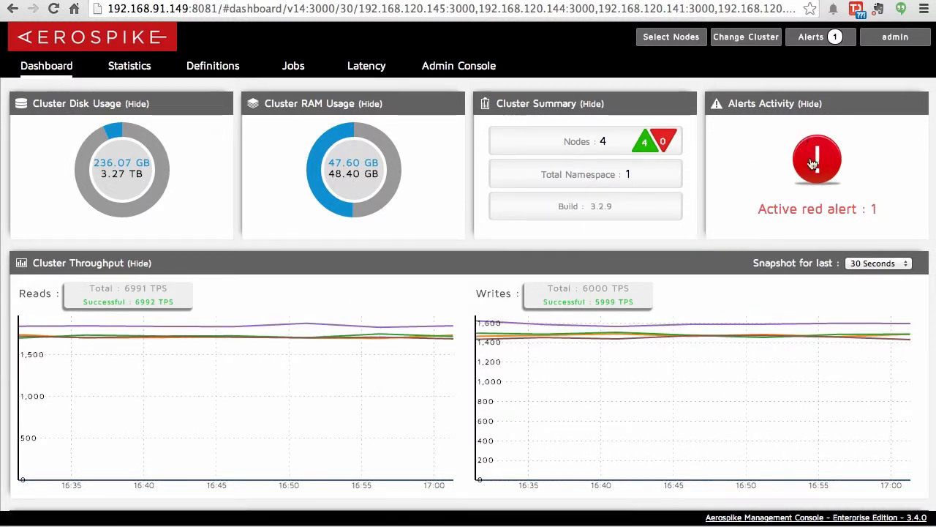
mouse_move(849, 155)
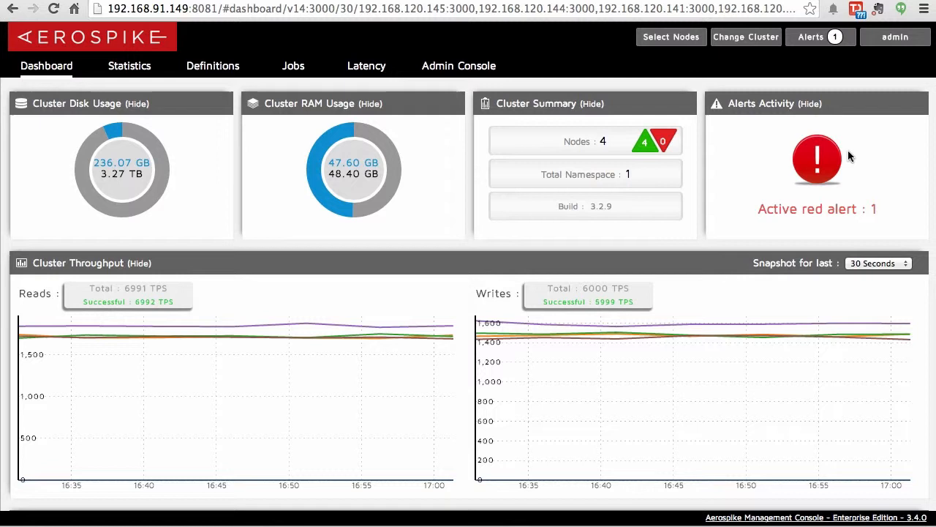
mouse_move(816, 158)
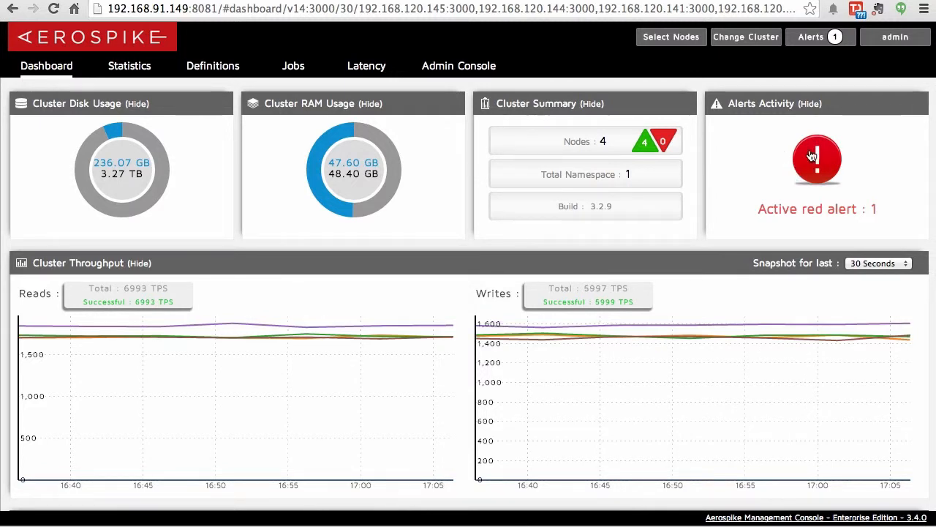
Step: View the pending 'Cluster integrity has been disturbed' alert to clear the unread count
left_click(819, 37)
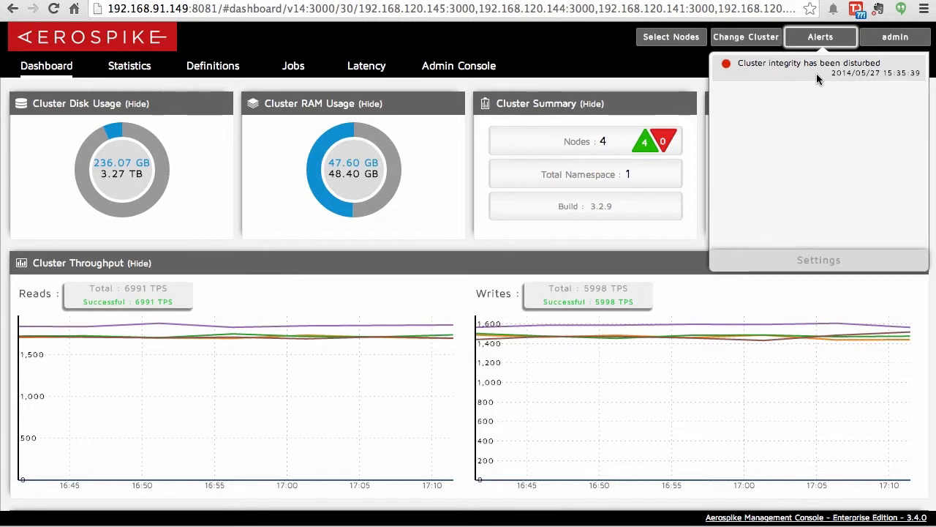
mouse_move(735, 170)
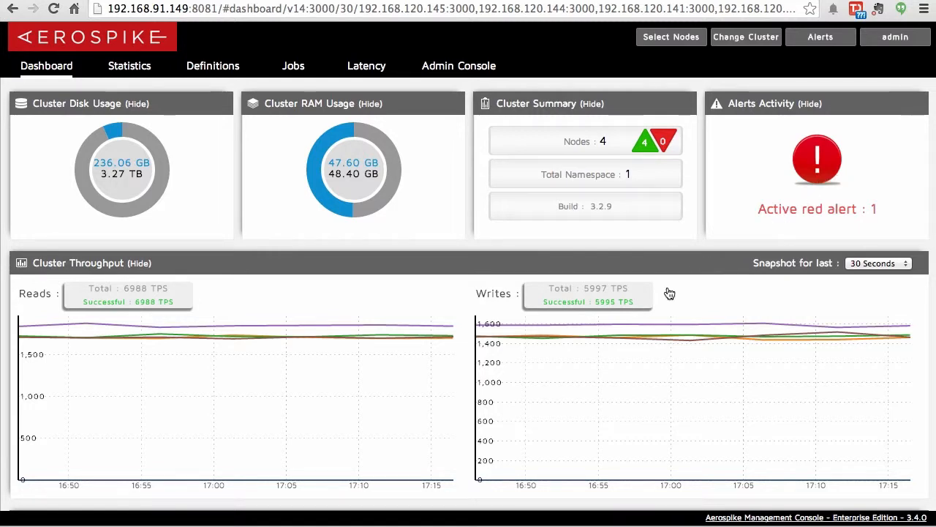
mouse_move(602, 232)
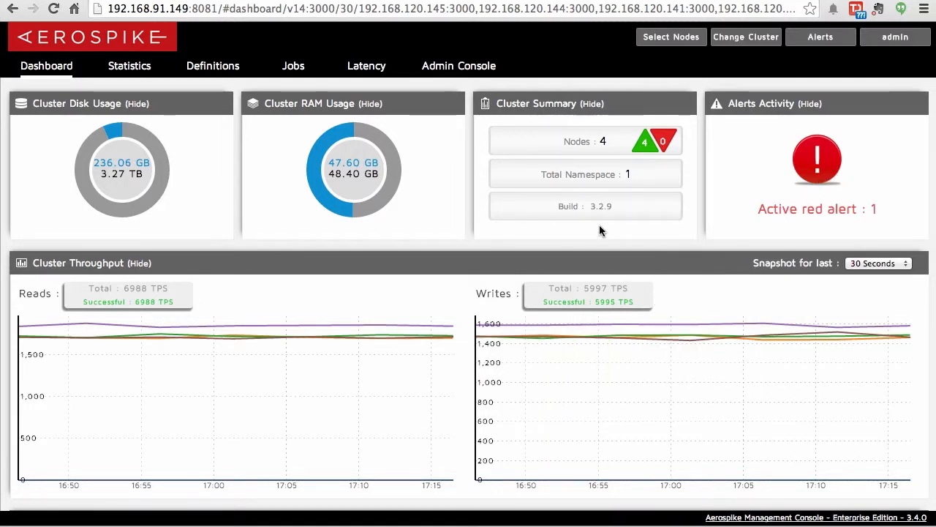
Step: Scroll the dashboard down through summary, throughput charts and the XDR stats table
scroll("down", 3)
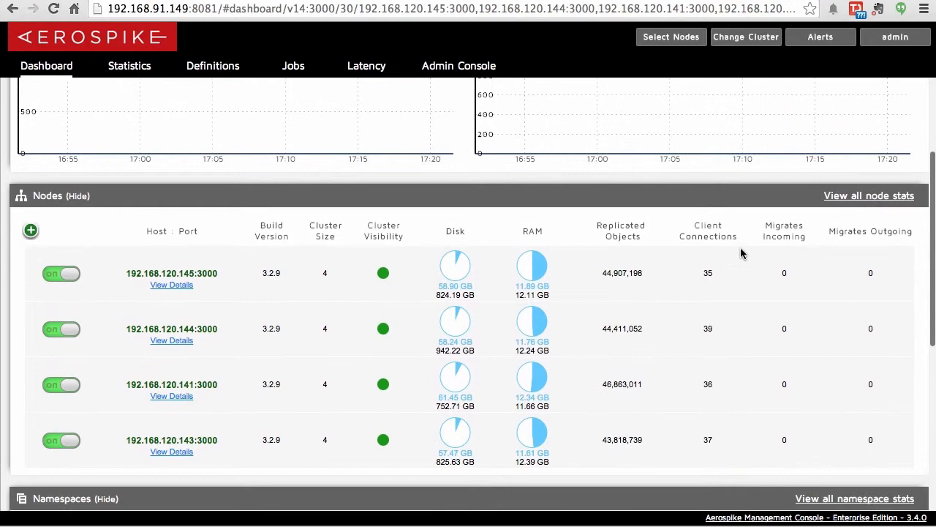
scroll("down", 3)
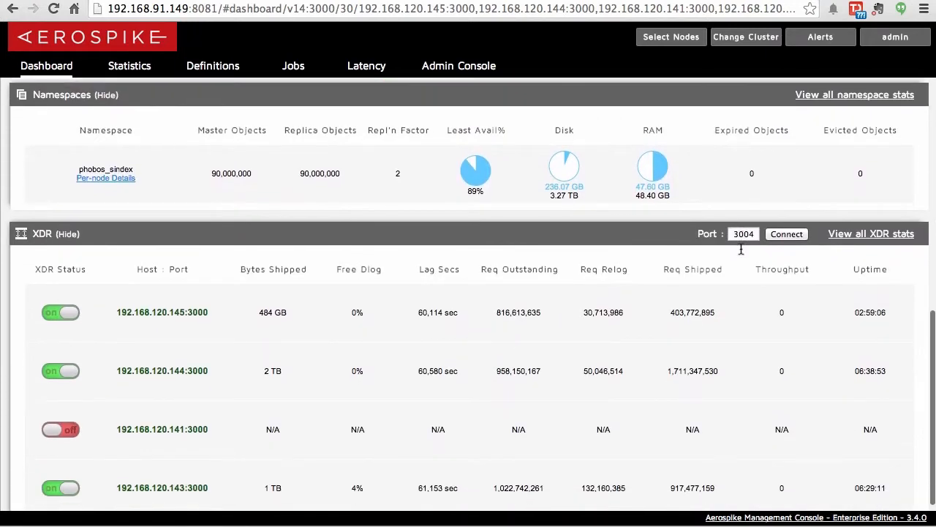
scroll("down", 3)
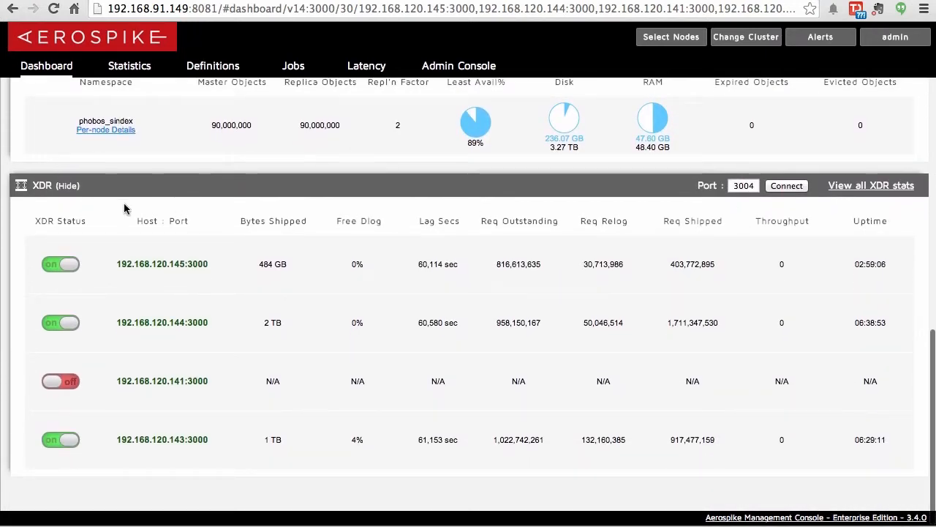
mouse_move(51, 194)
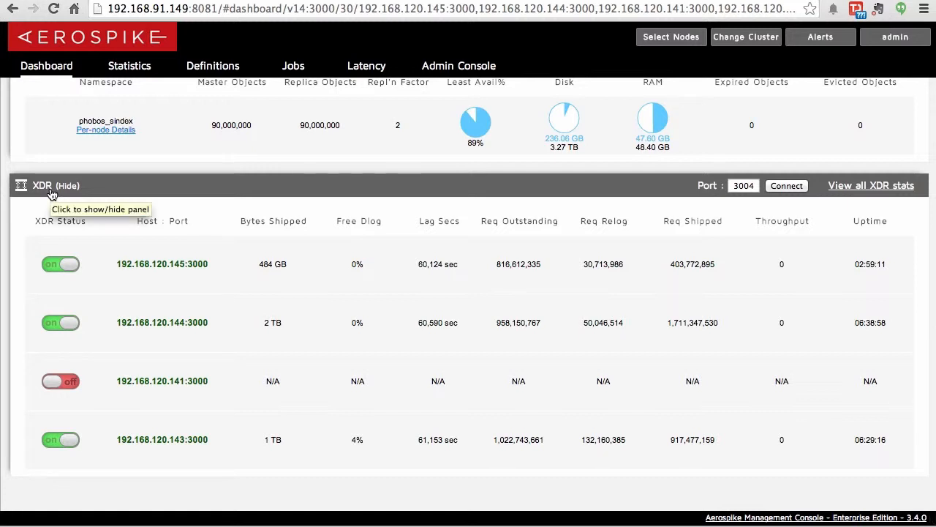
mouse_move(103, 192)
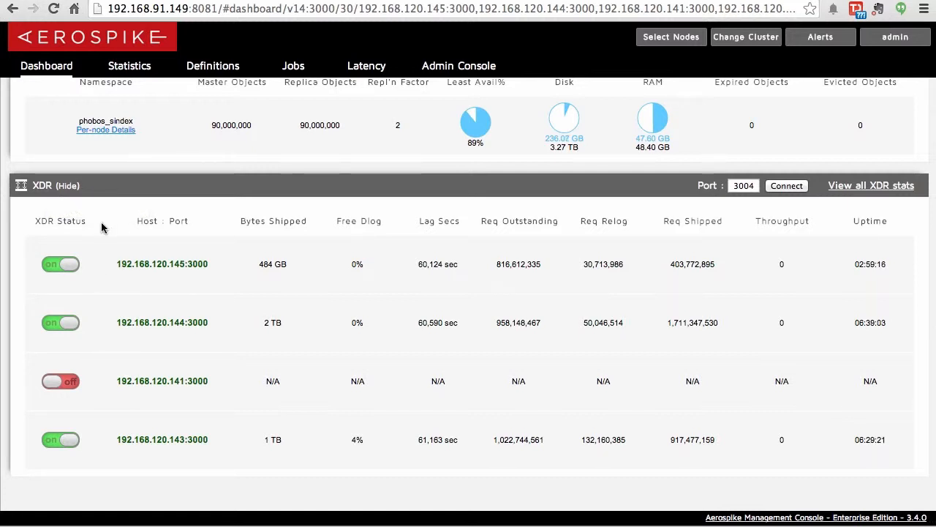
mouse_move(191, 260)
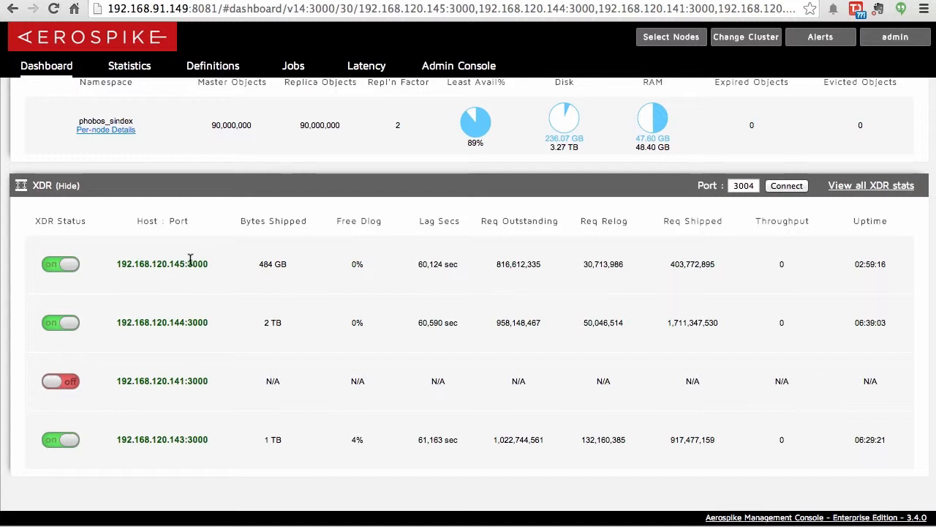
mouse_move(161, 275)
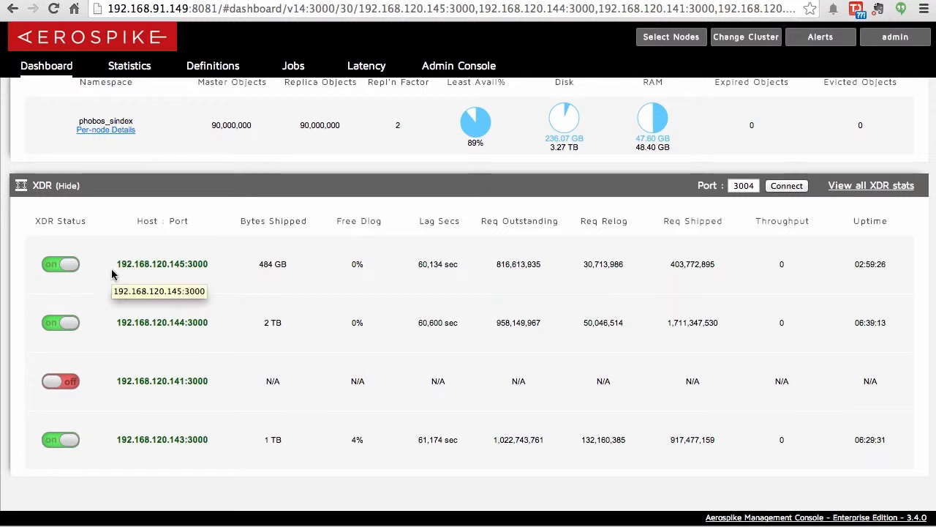
mouse_move(109, 325)
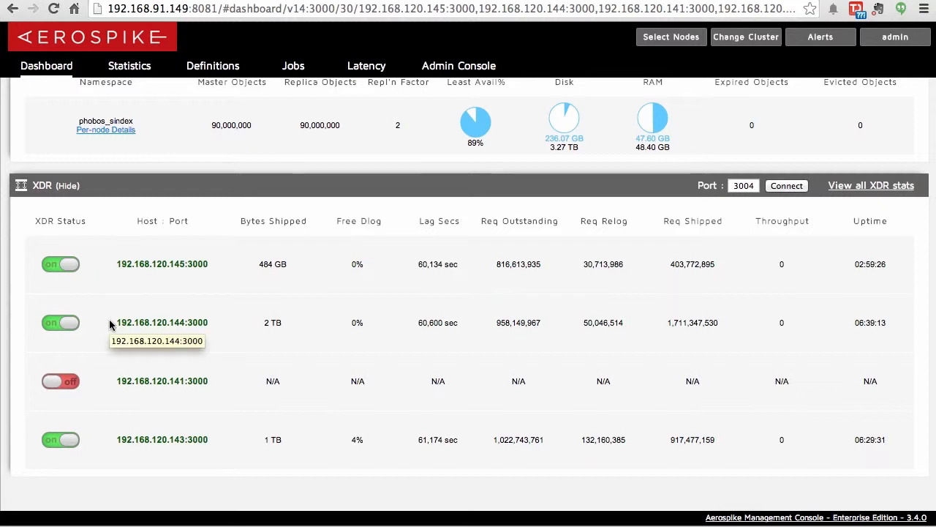
mouse_move(95, 393)
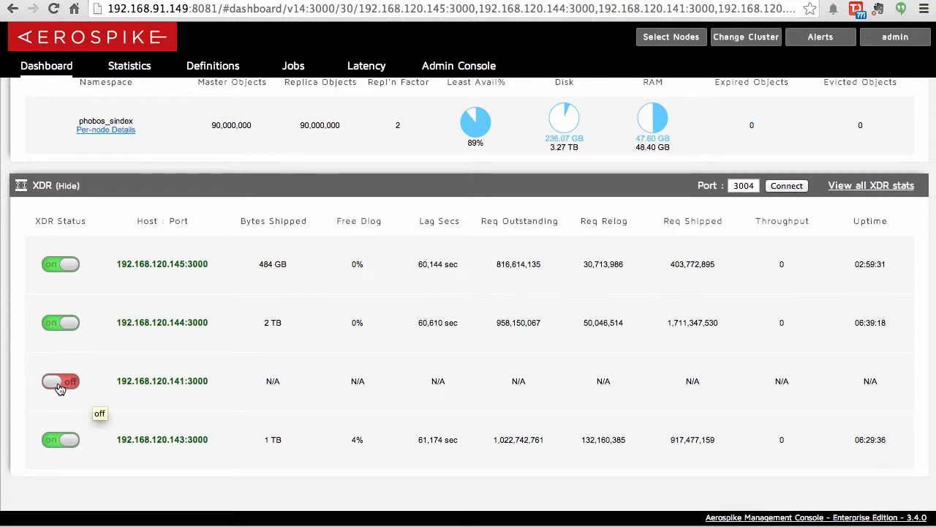
mouse_move(492, 381)
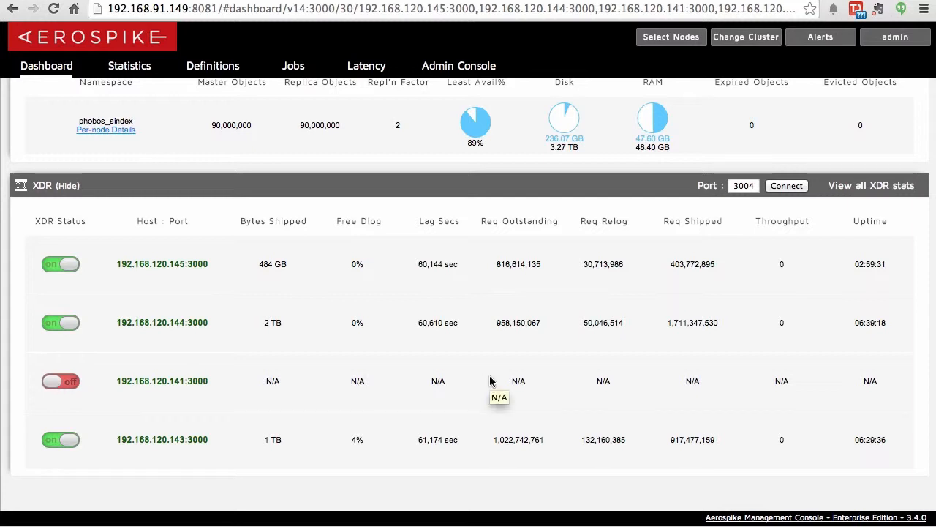
mouse_move(641, 349)
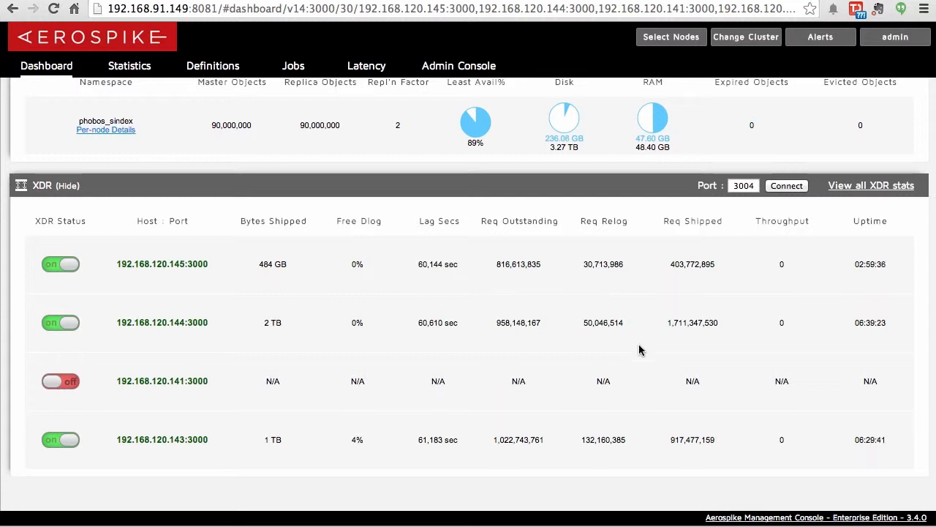
mouse_move(453, 281)
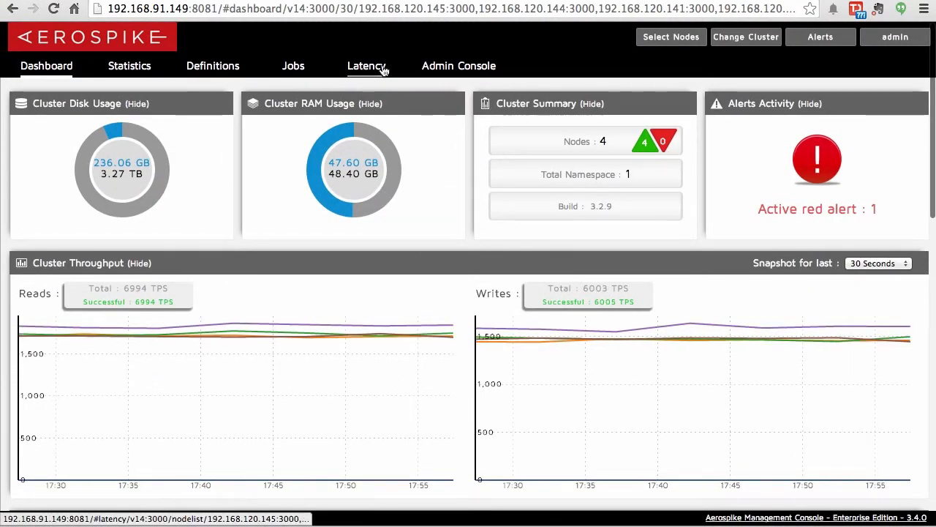
Step: Show the Latency page charting writes_master for node 192.168.120.145
left_click(365, 65)
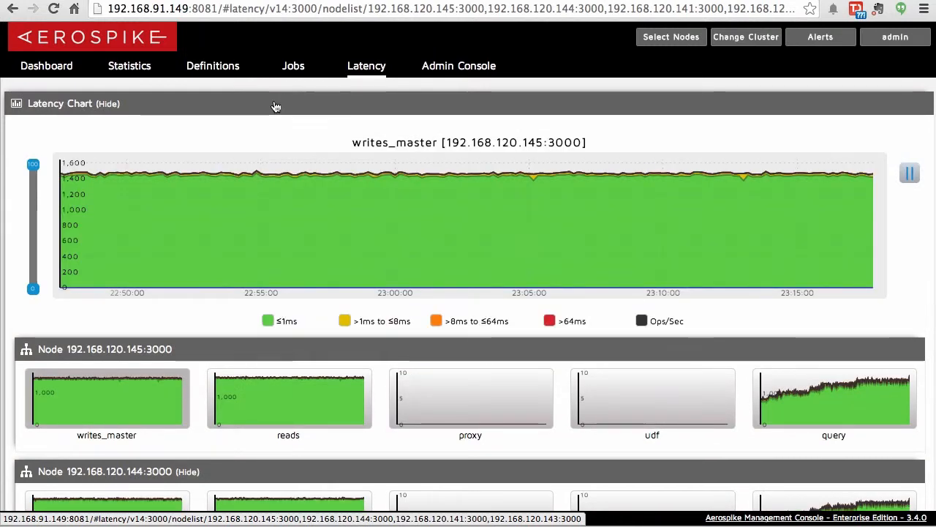
mouse_move(239, 249)
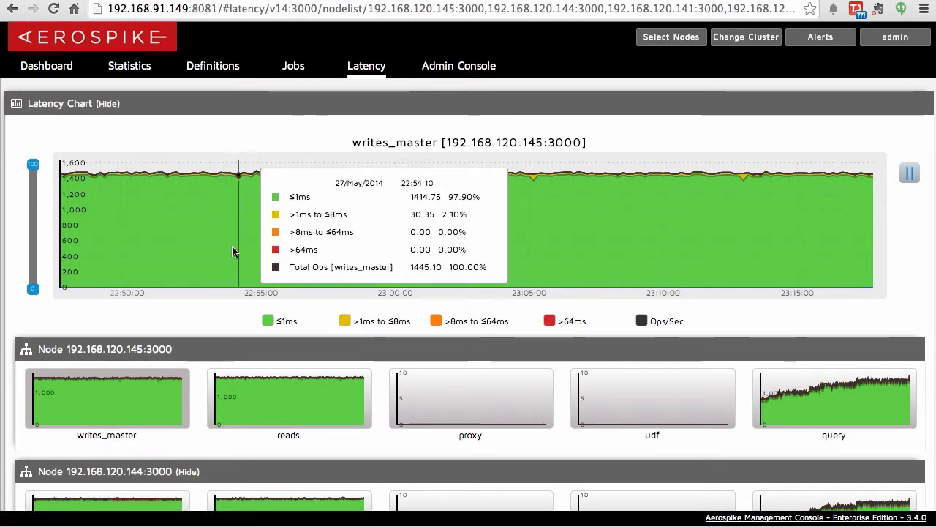
mouse_move(395, 278)
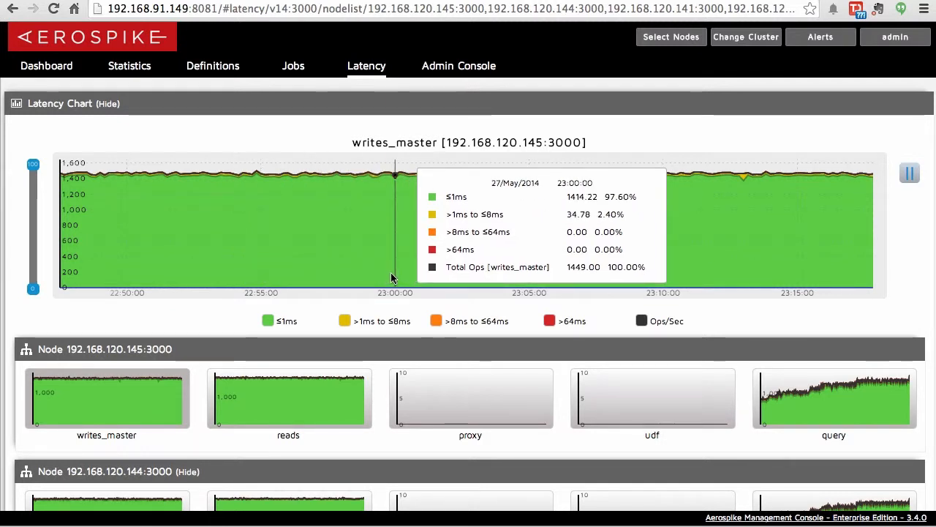
mouse_move(115, 416)
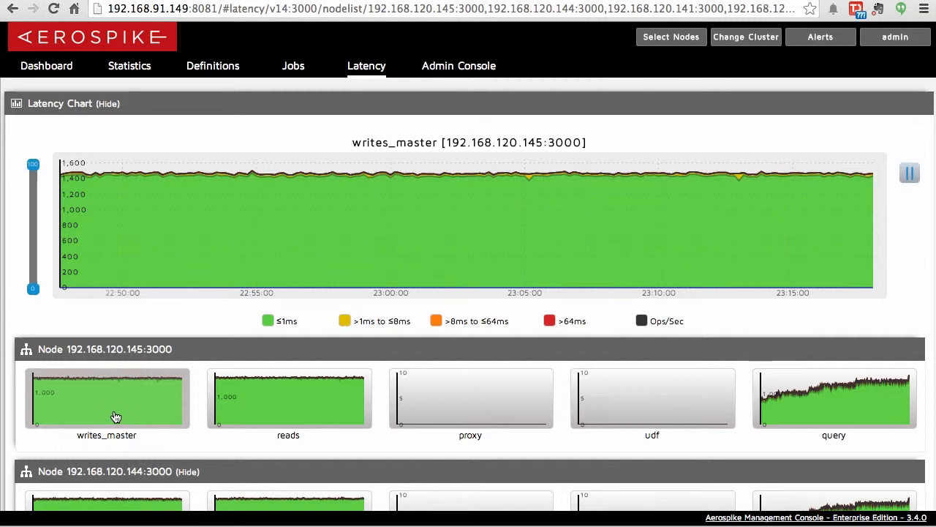
mouse_move(149, 419)
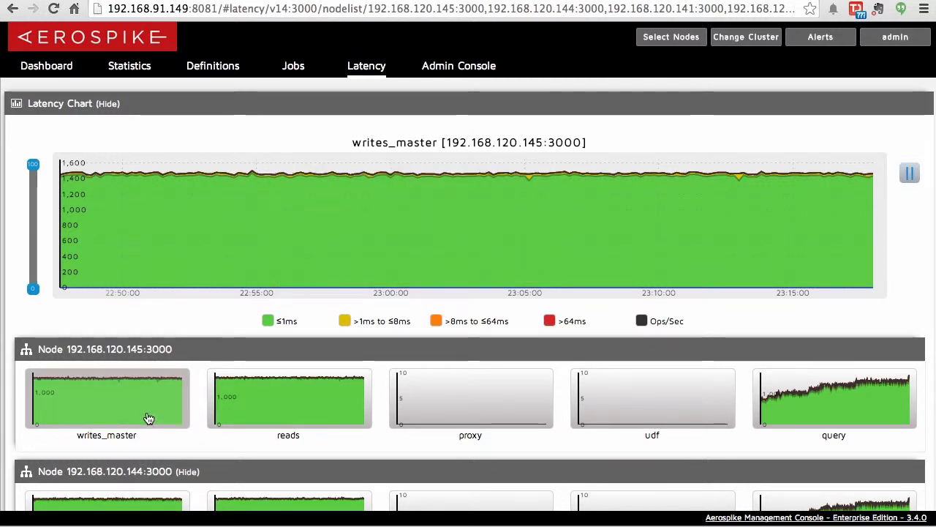
mouse_move(137, 406)
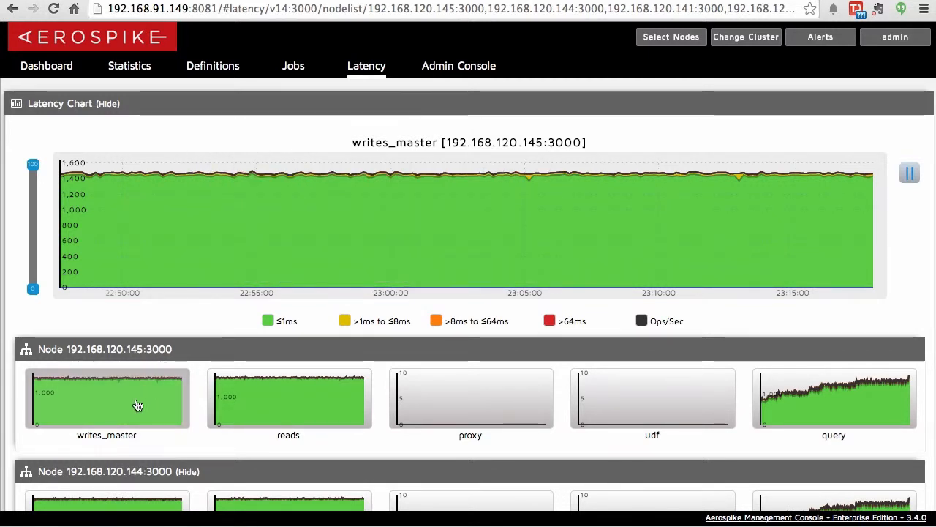
mouse_move(141, 380)
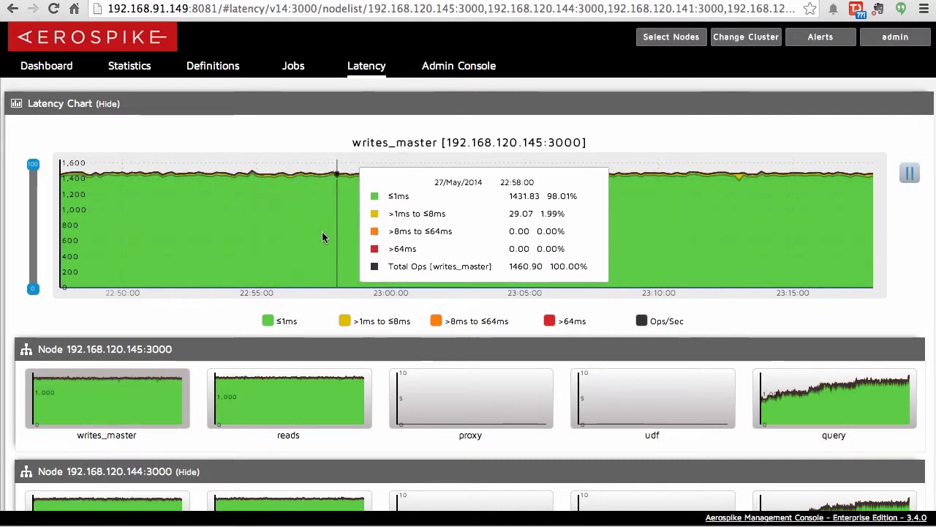
mouse_move(125, 358)
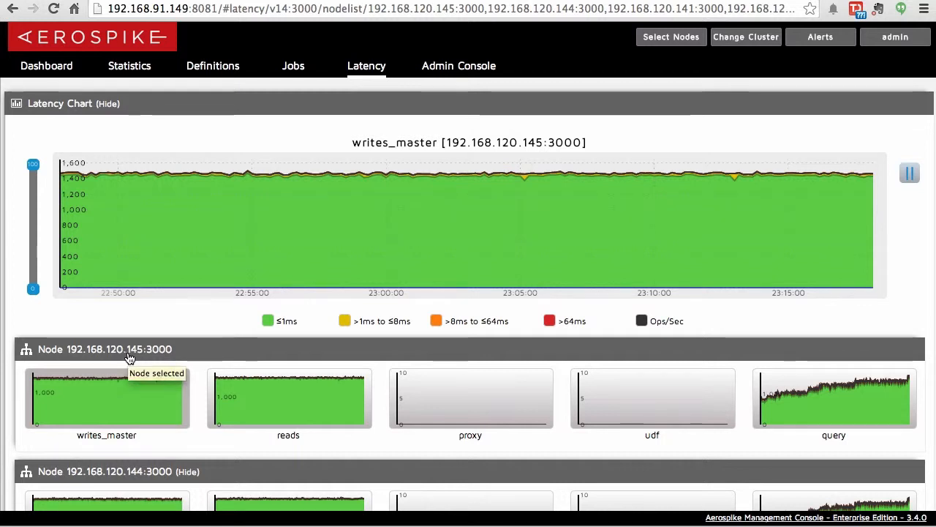
mouse_move(236, 389)
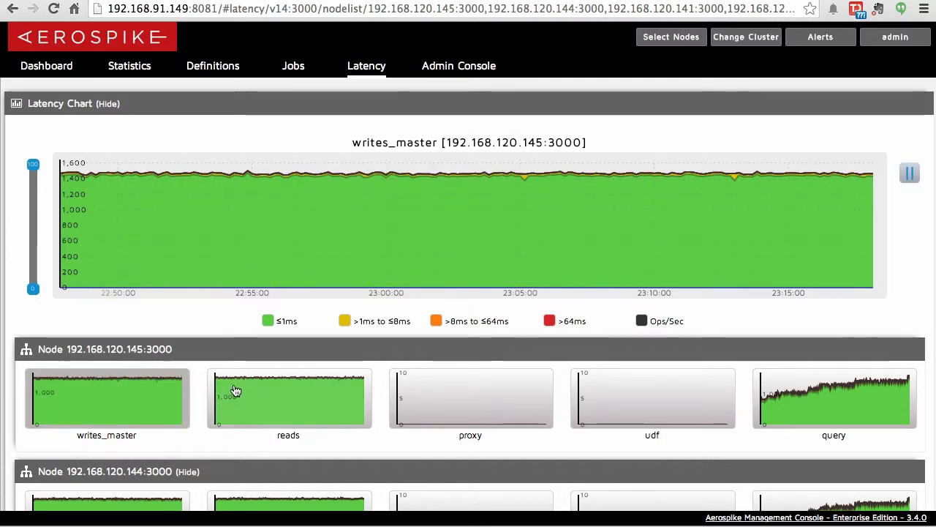
Step: Chart the reads latency for node 192.168.120.145, then head to the Admin Console
left_click(288, 398)
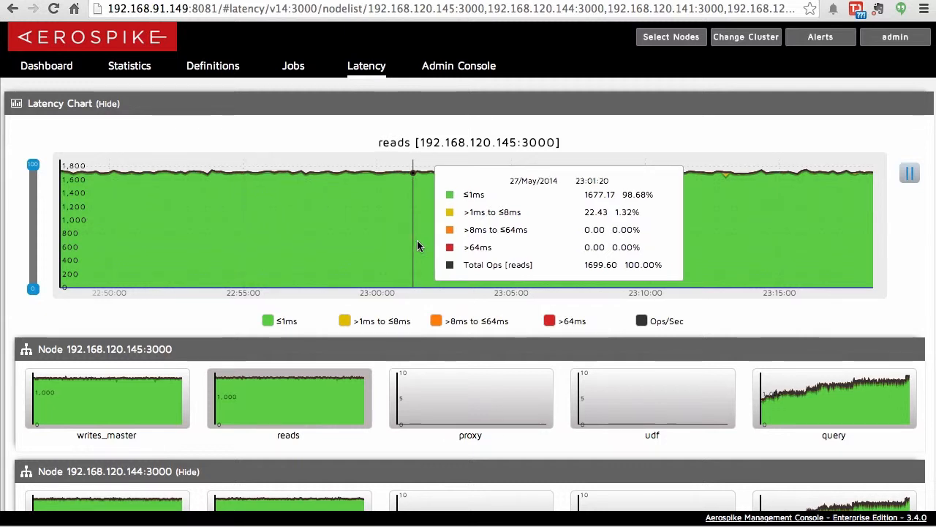
mouse_move(591, 325)
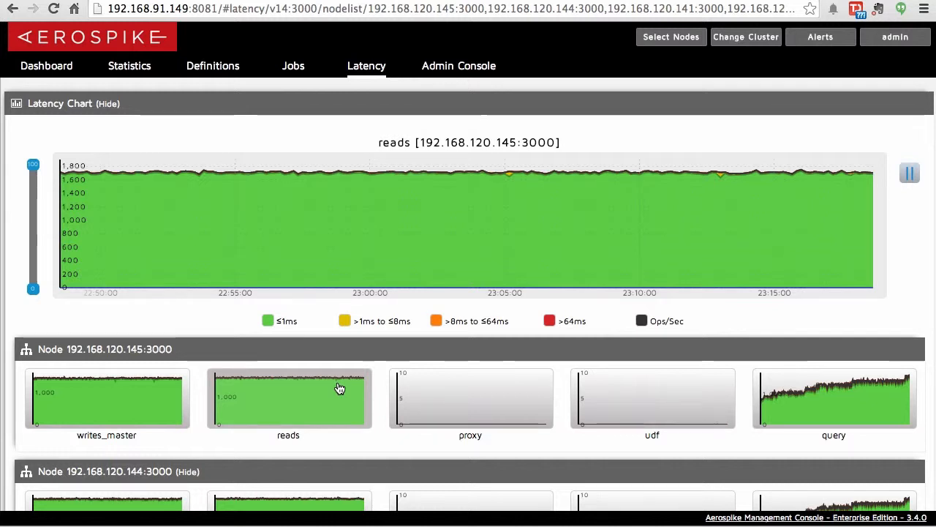
mouse_move(437, 252)
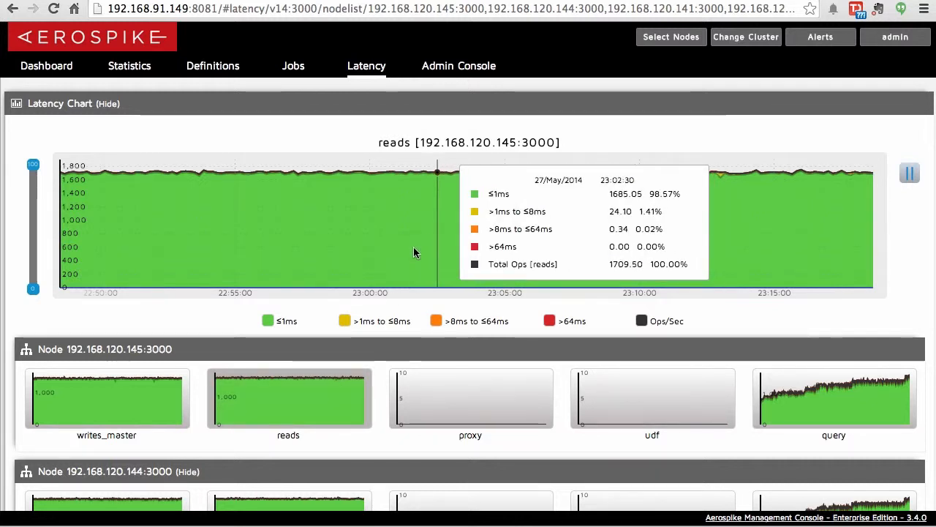
mouse_move(406, 254)
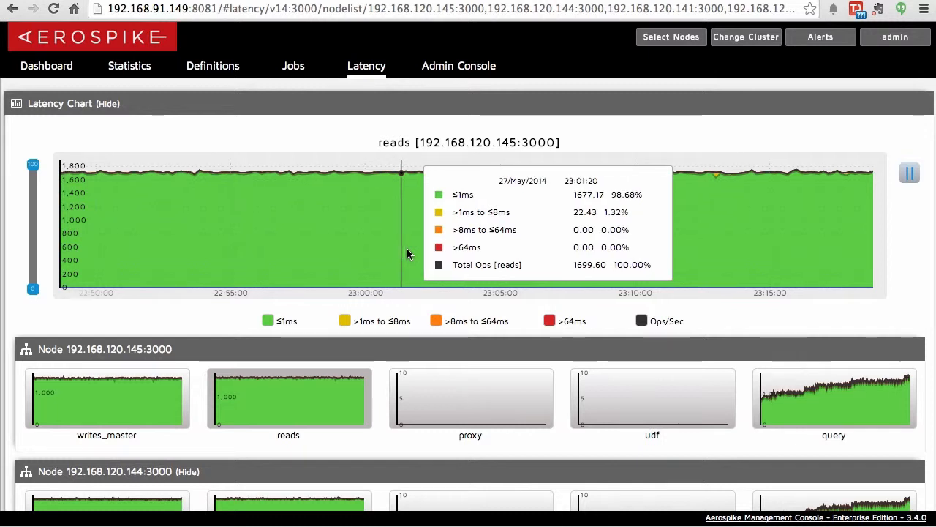
mouse_move(374, 328)
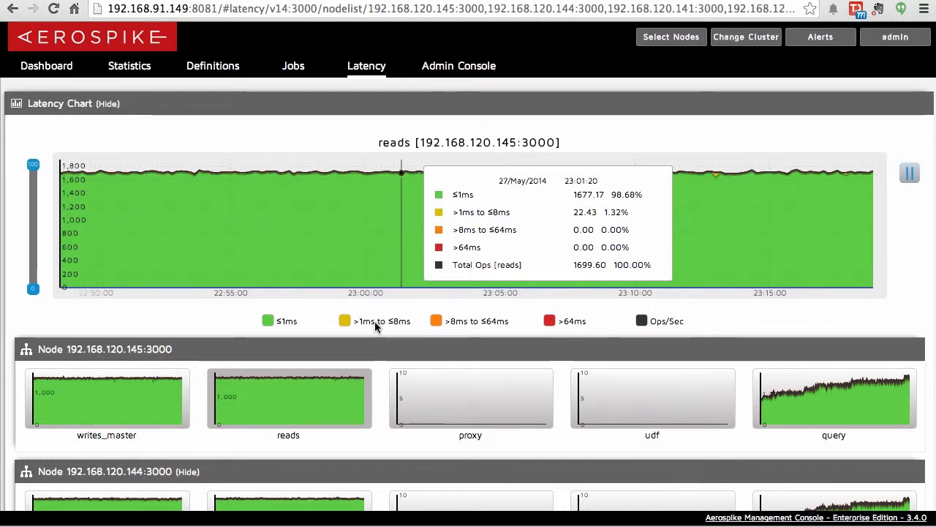
left_click(459, 66)
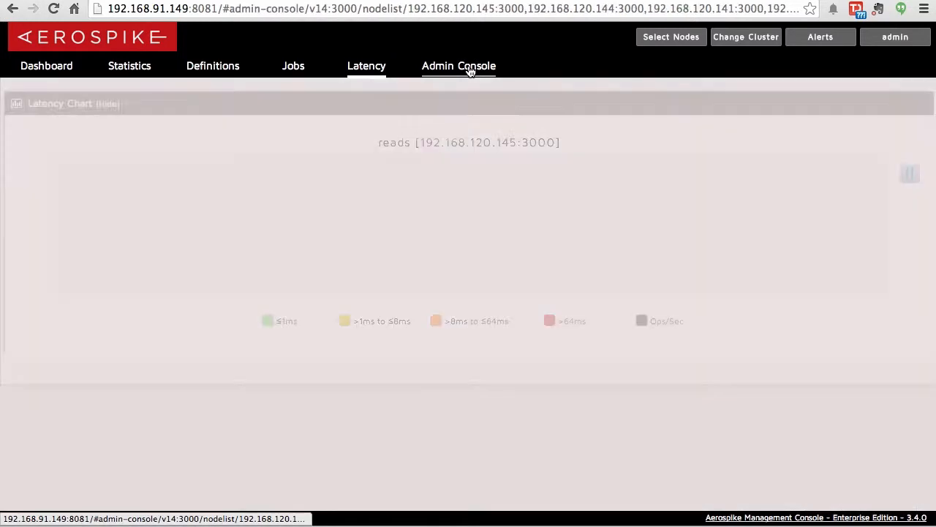
Step: Show the User Accounts password-change form under AMC Settings
left_click(459, 66)
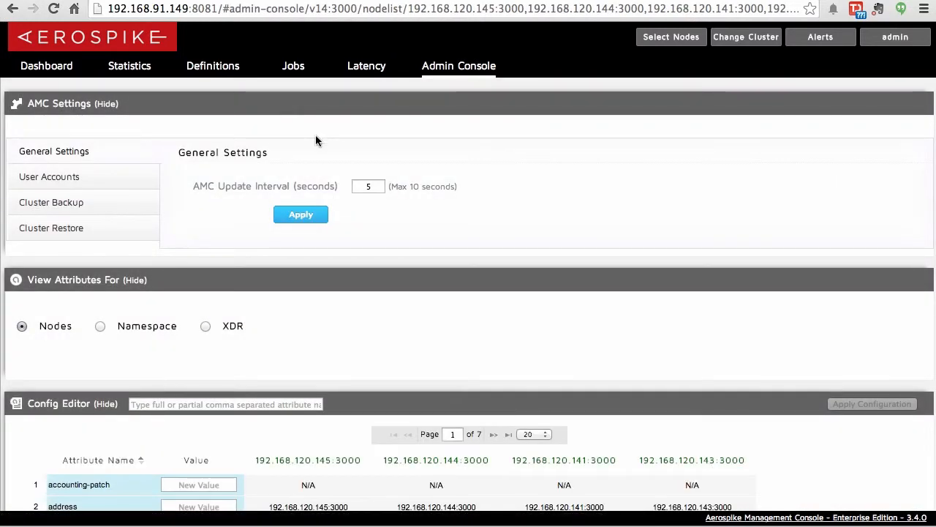
mouse_move(246, 193)
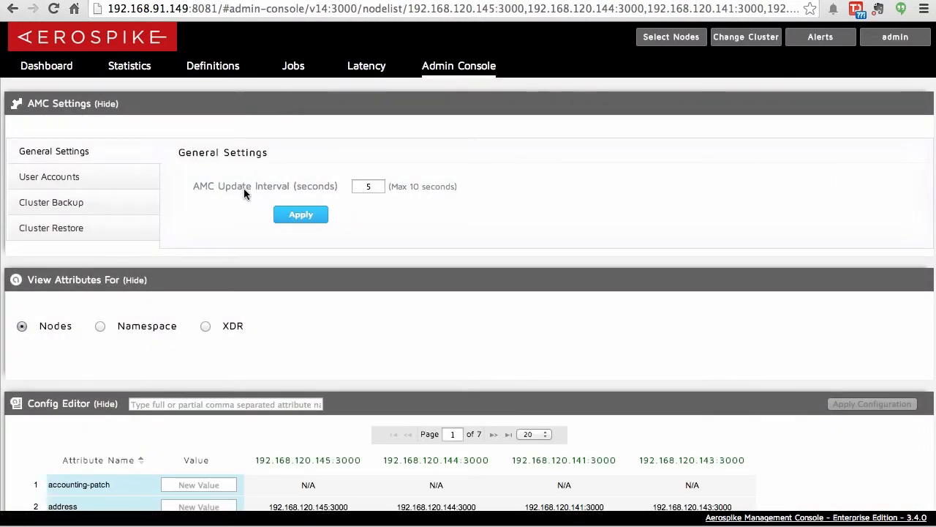
left_click(49, 176)
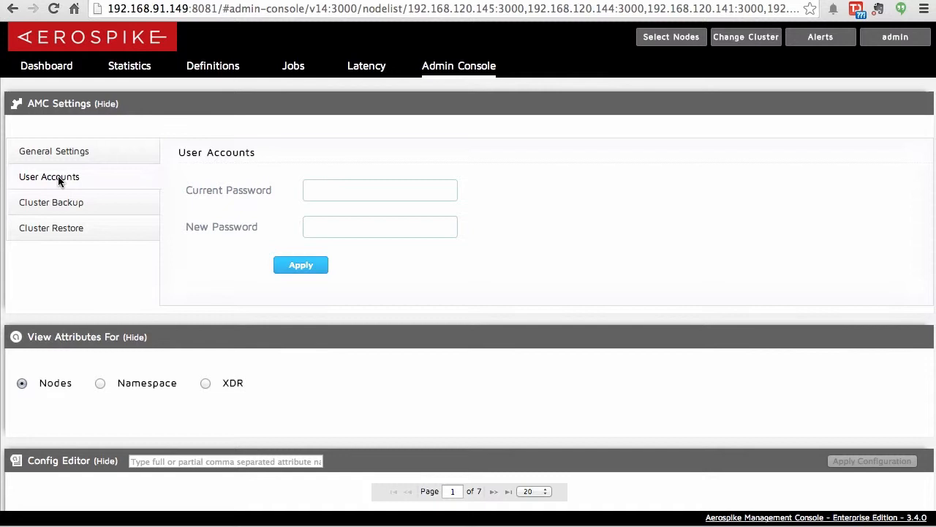
mouse_move(51, 208)
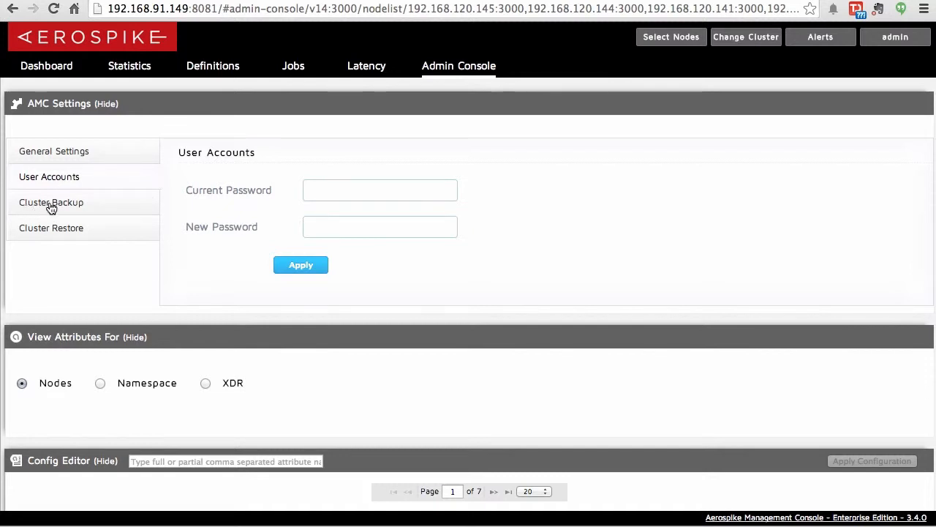
Step: Show the Cluster Backup form with namespace, destination and credential fields
left_click(51, 202)
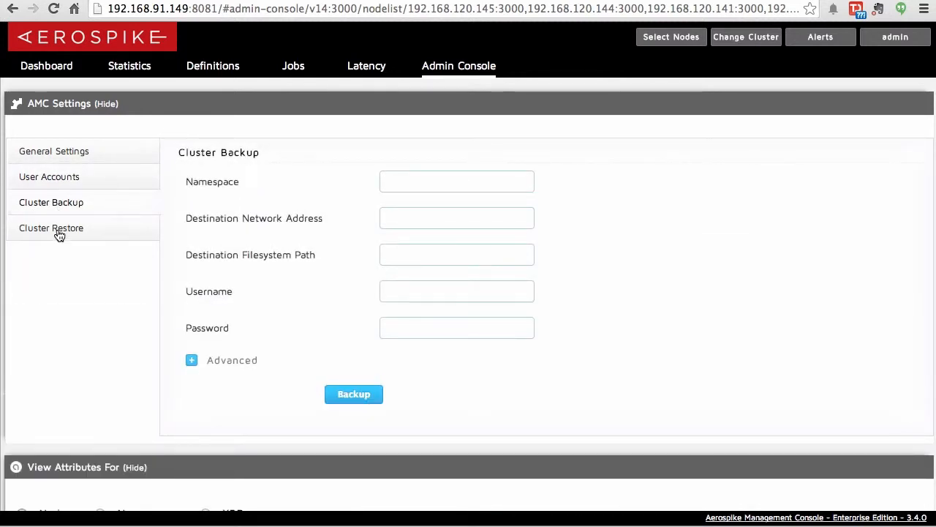
mouse_move(351, 181)
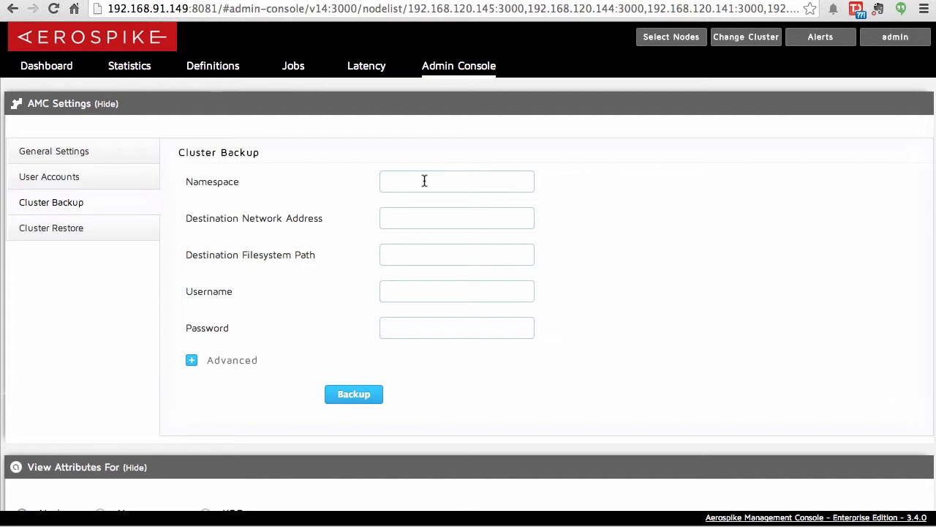
mouse_move(348, 184)
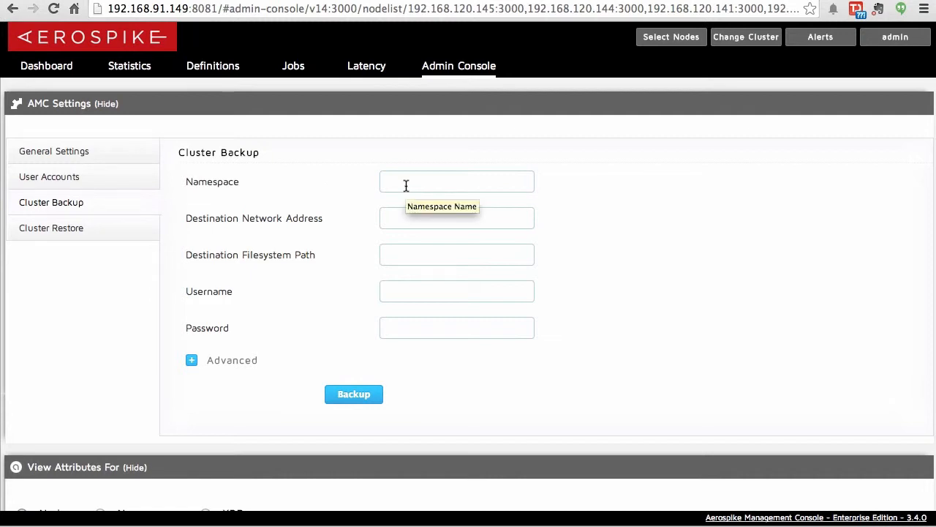
mouse_move(319, 225)
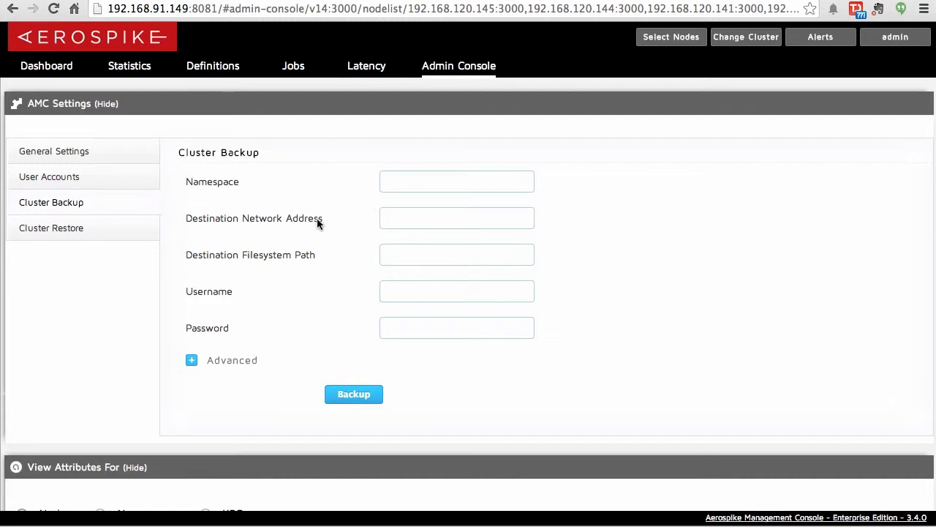
mouse_move(234, 299)
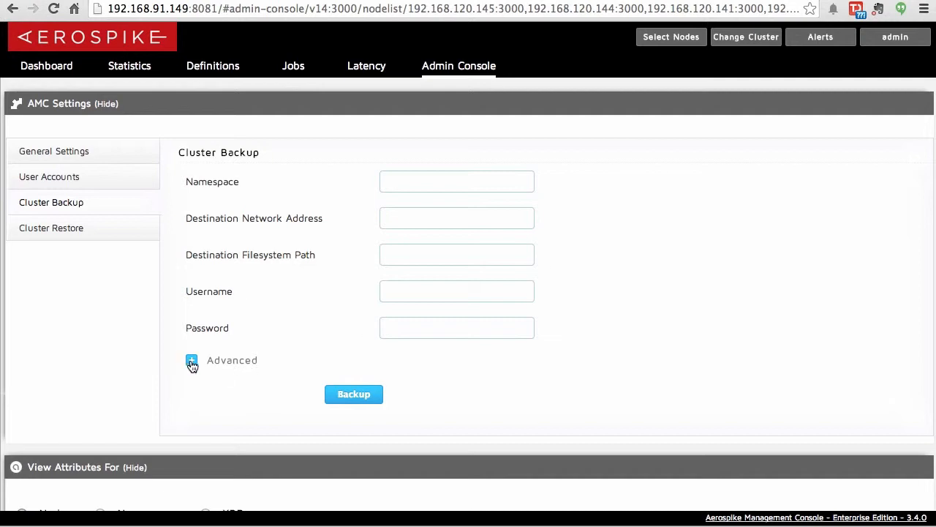
Step: Expand the backup's Advanced options for terminate-on-cluster-change and Medium priority
left_click(190, 360)
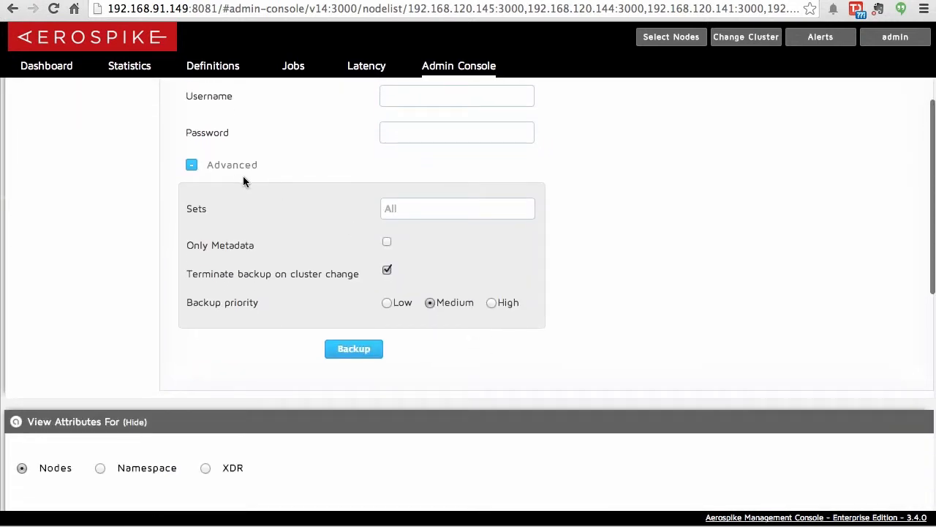
mouse_move(246, 219)
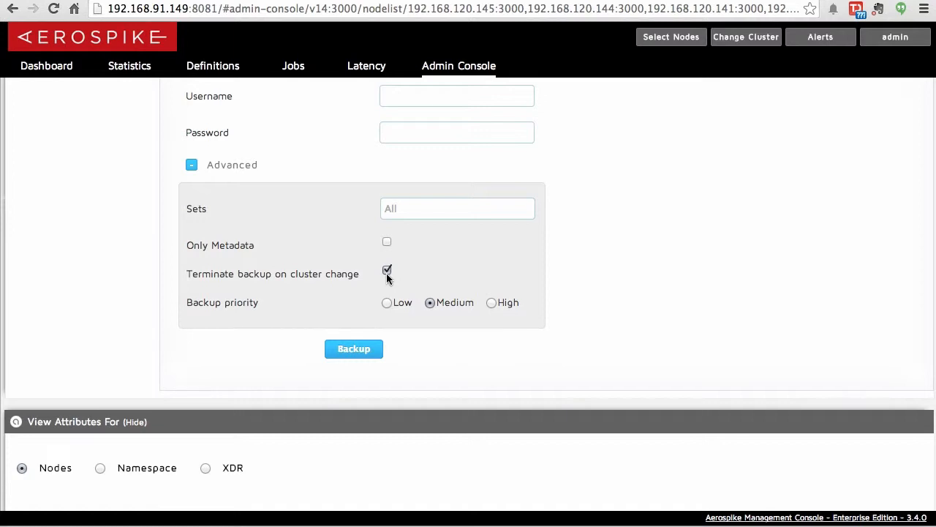
mouse_move(447, 316)
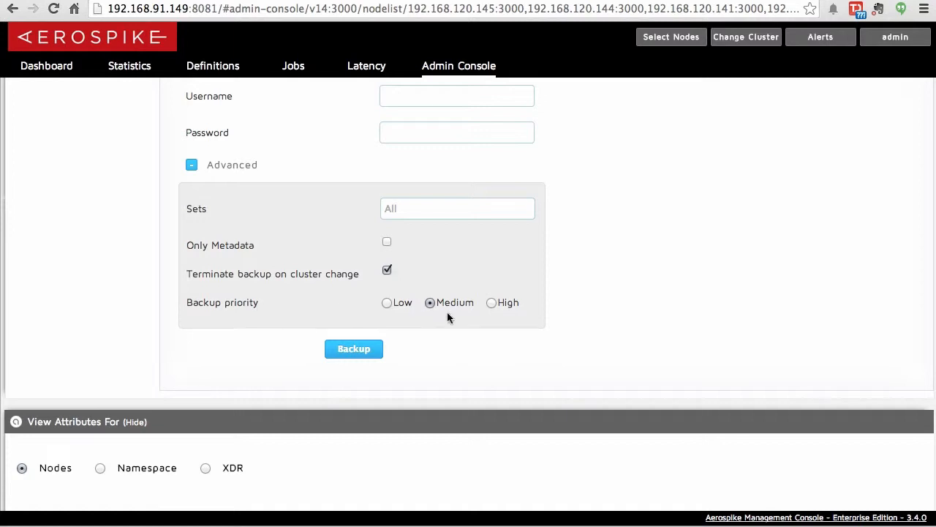
mouse_move(515, 316)
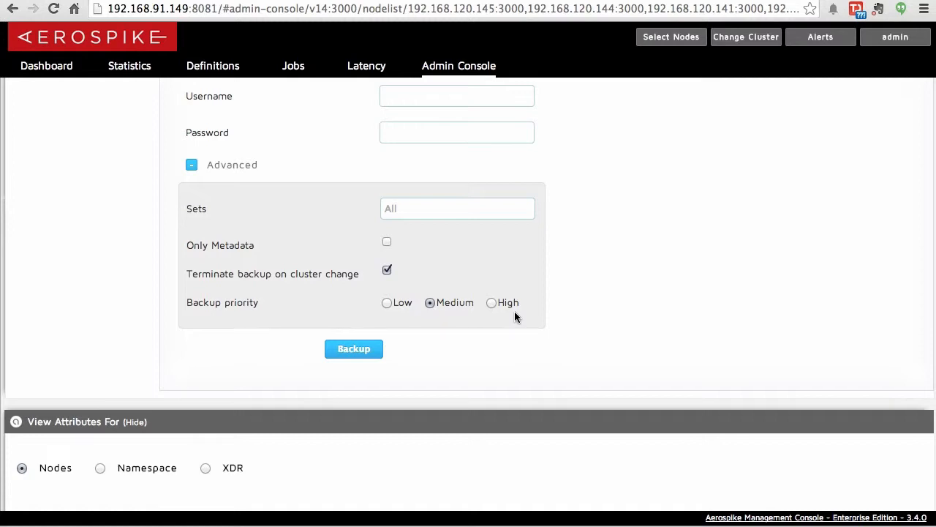
mouse_move(612, 307)
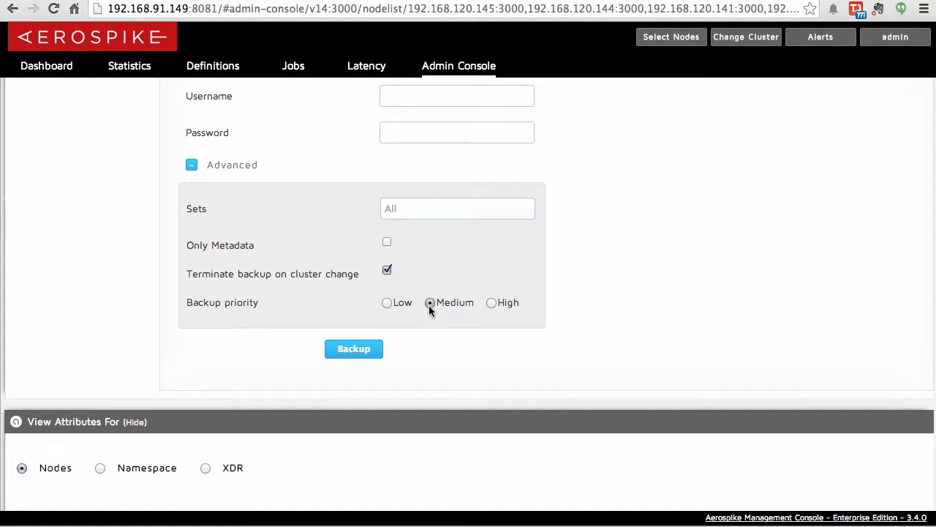
mouse_move(584, 287)
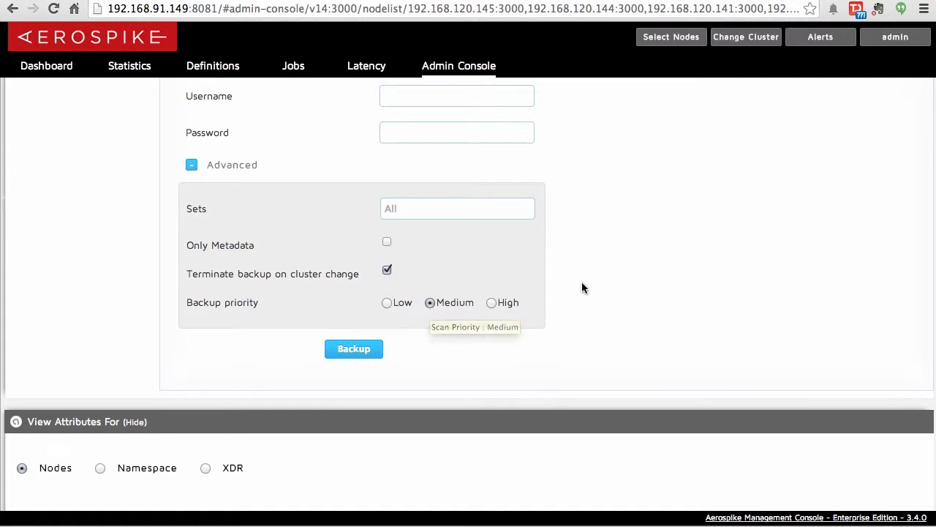
scroll("up", 3)
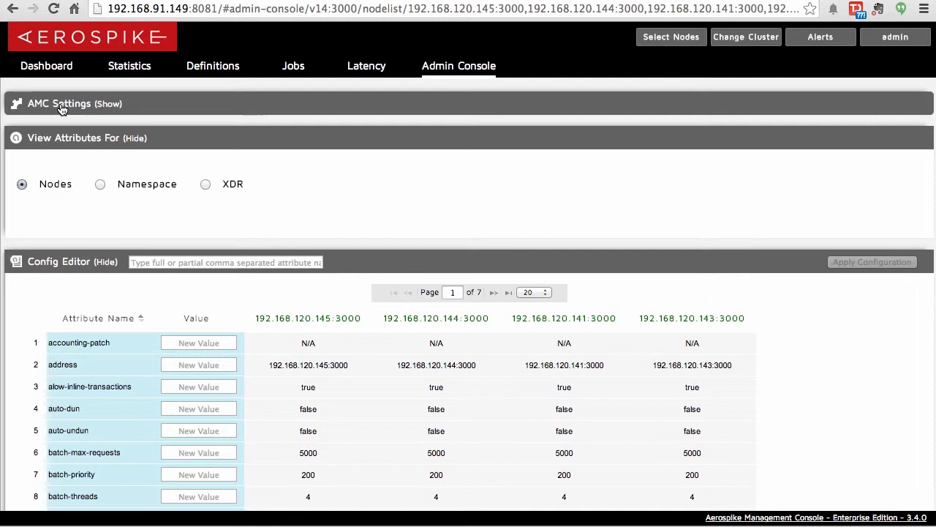
mouse_move(42, 152)
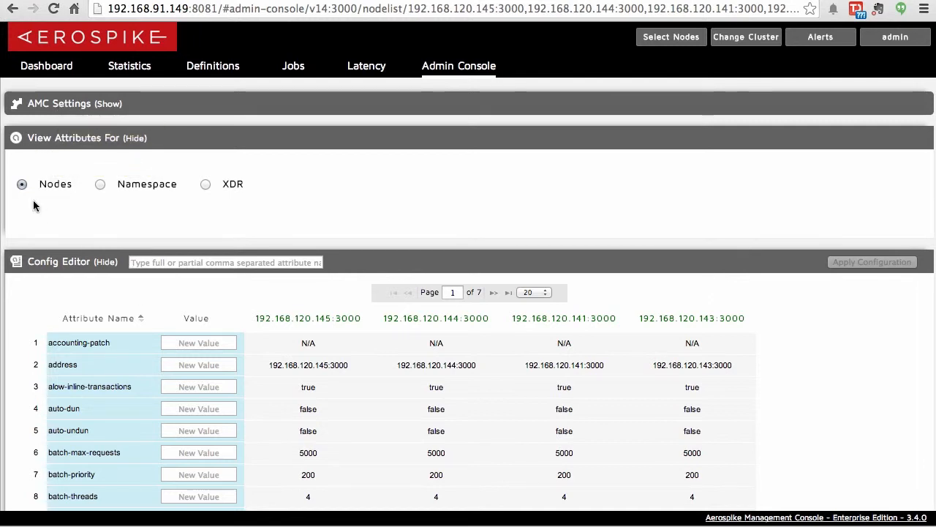
mouse_move(56, 187)
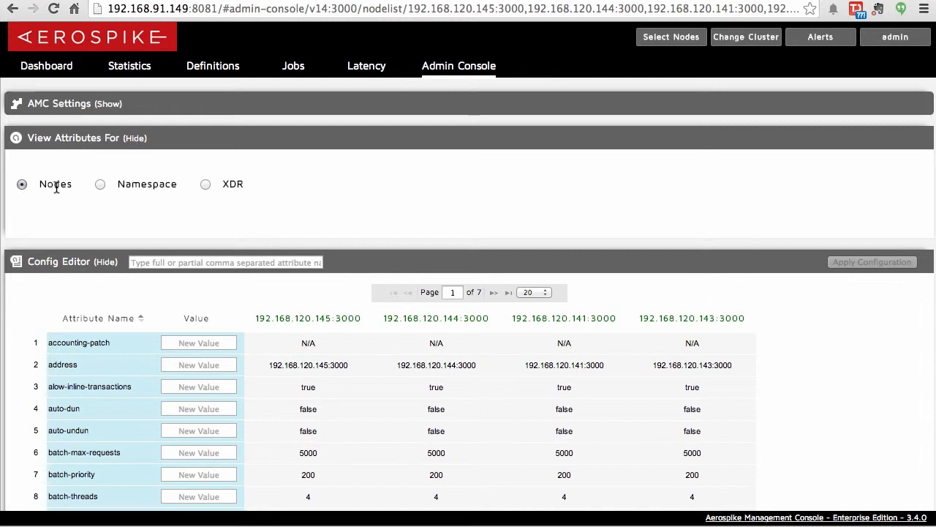
Step: In the Config Editor for nodes, select the batch-priority New Value box and the attribute name filter
scroll("down", 3)
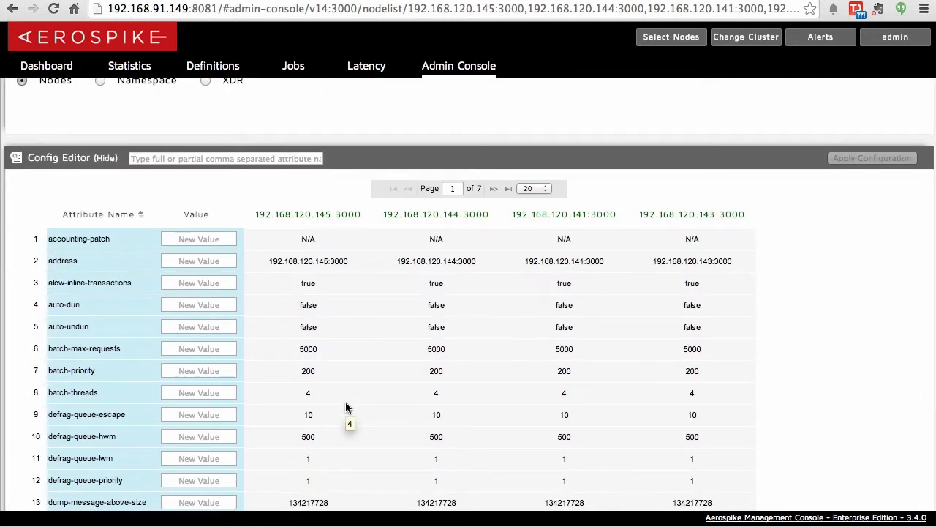
mouse_move(199, 392)
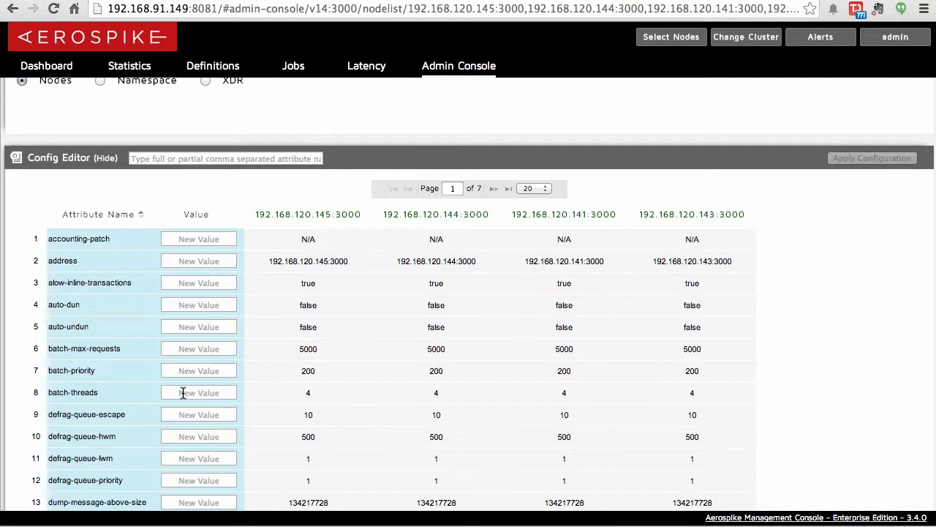
left_click(199, 370)
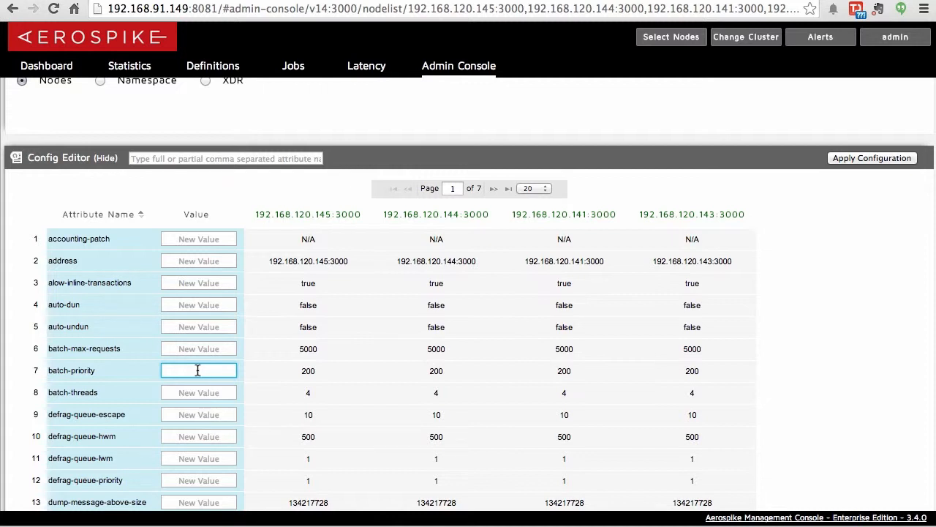
mouse_move(184, 375)
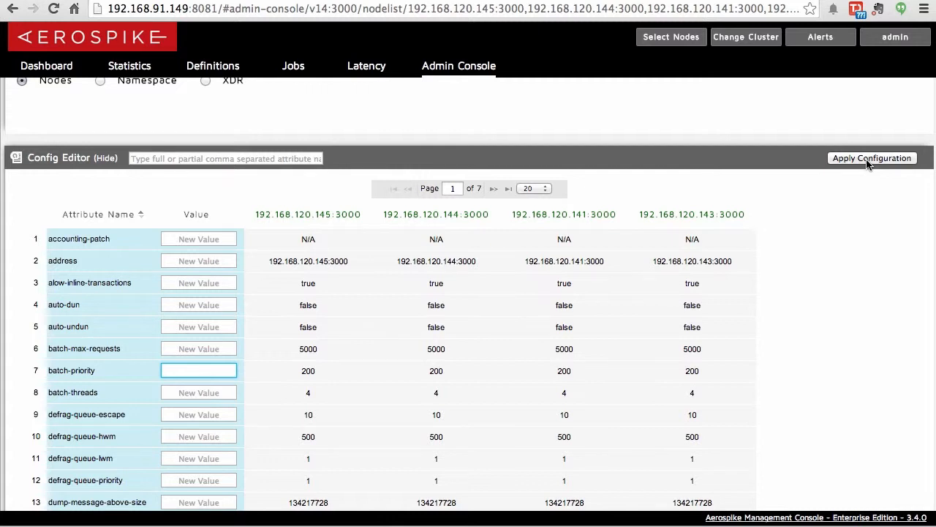
mouse_move(832, 270)
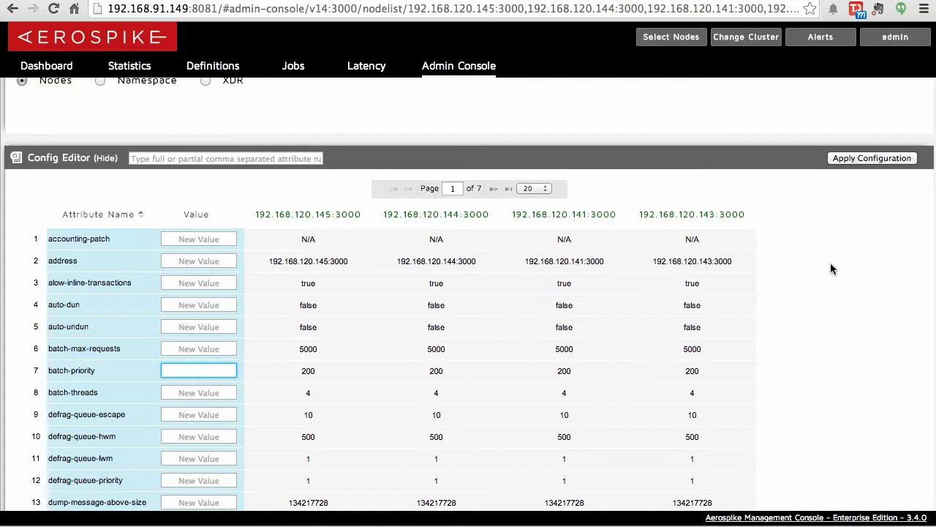
left_click(226, 158)
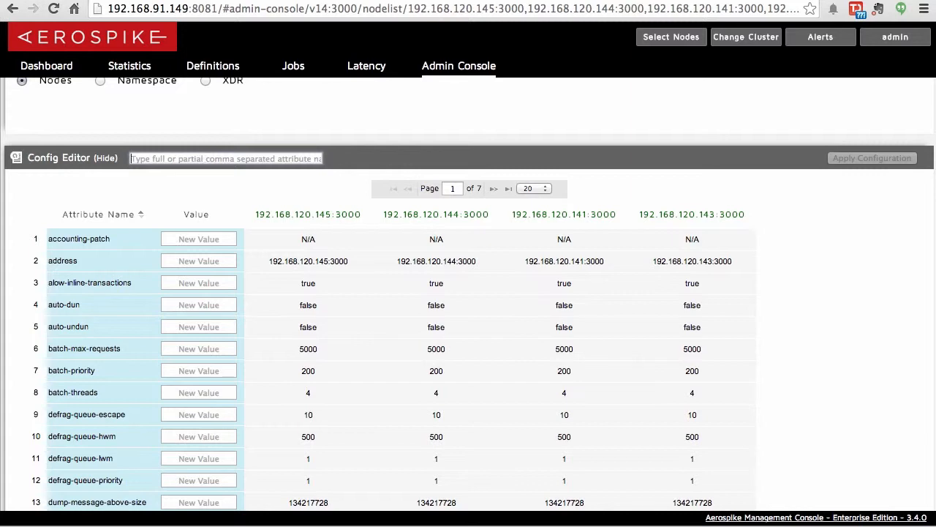
Step: Filter the node attribute list by 'hwm' to show the five hwm-related attributes
type("obj")
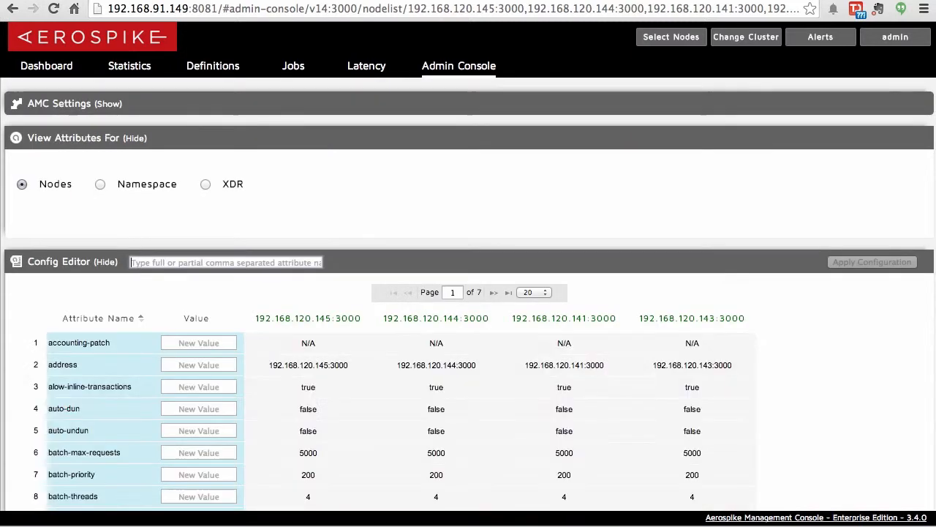
type("hwm")
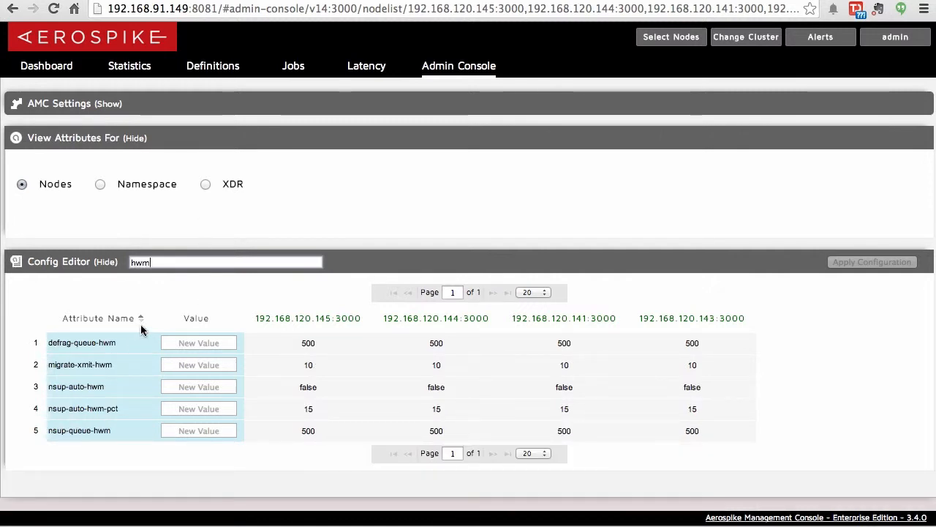
mouse_move(252, 407)
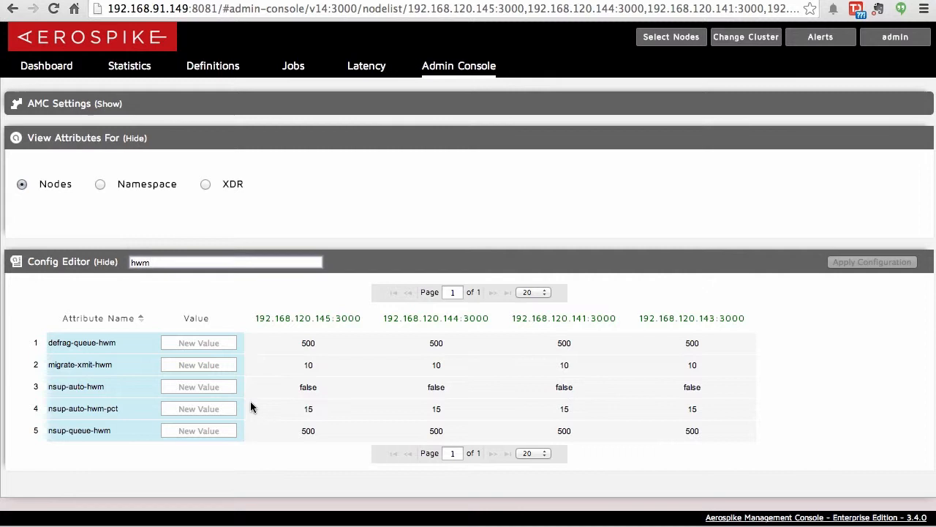
mouse_move(176, 241)
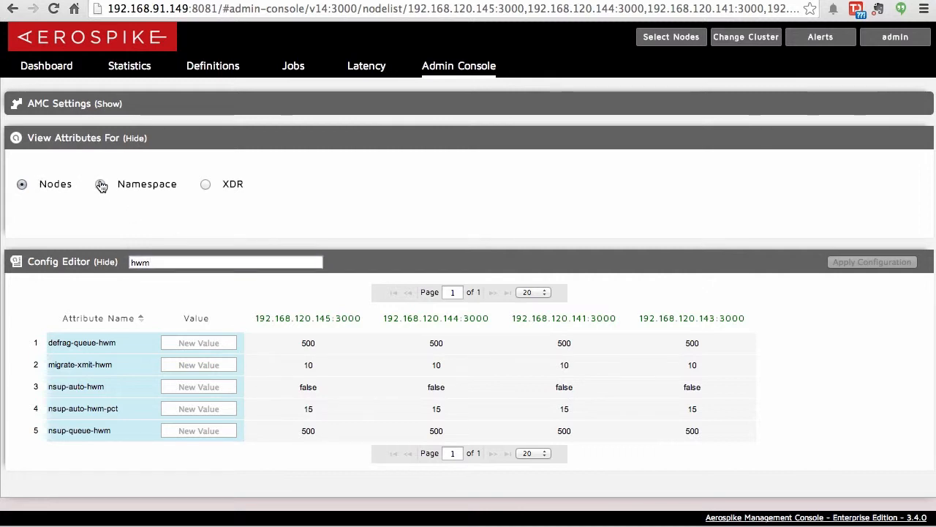
Step: View attributes by namespace and select phobos_sindex to list its settings across four nodes
left_click(99, 184)
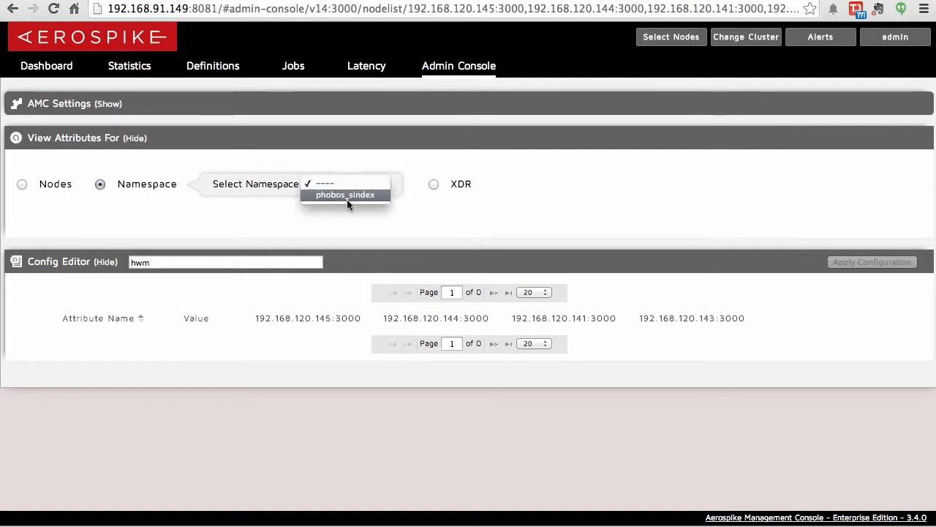
left_click(345, 194)
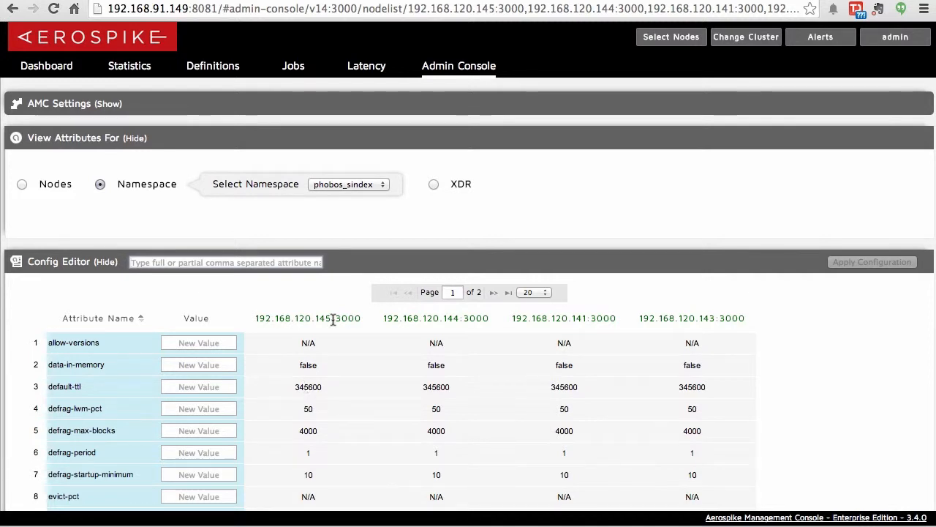
mouse_move(258, 383)
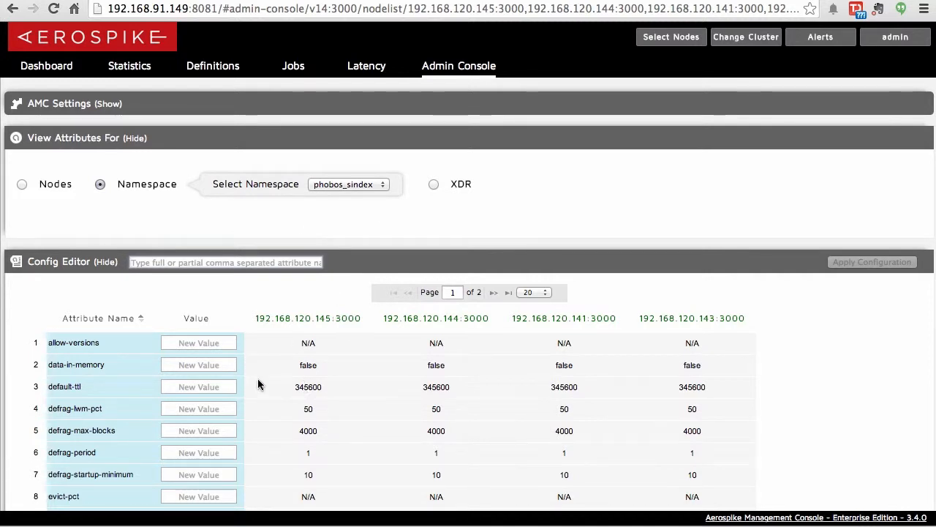
mouse_move(493, 180)
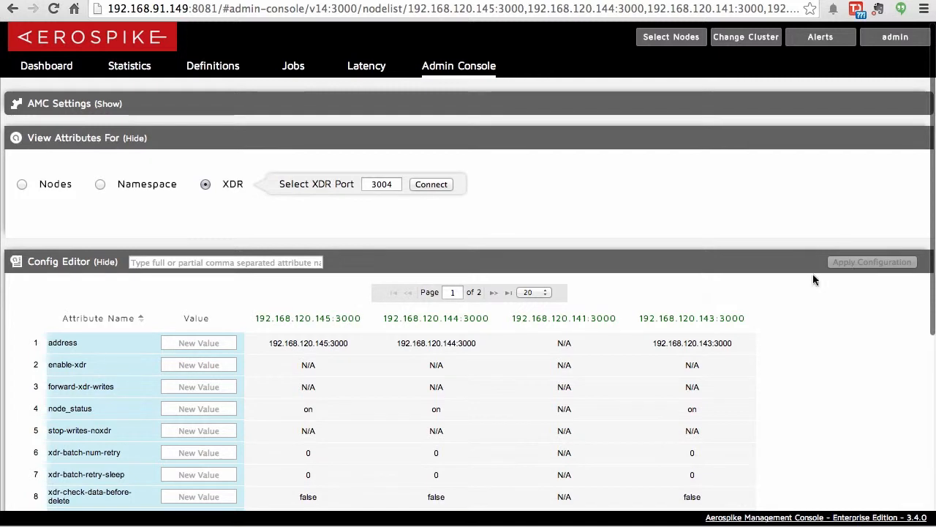
mouse_move(856, 267)
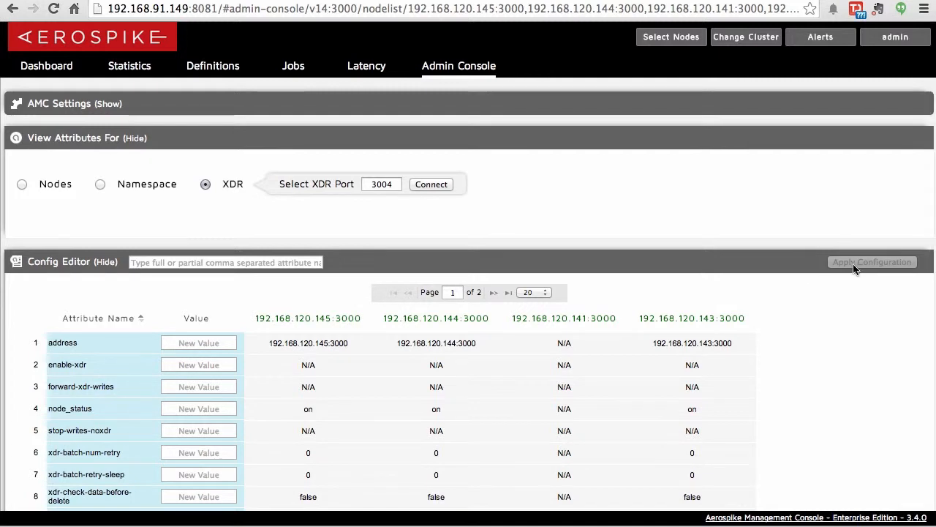
mouse_move(658, 56)
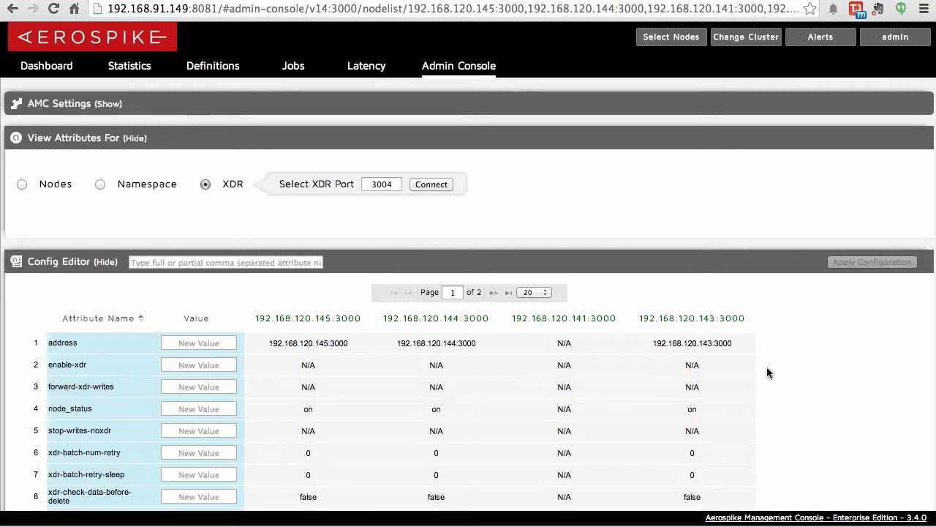
mouse_move(810, 520)
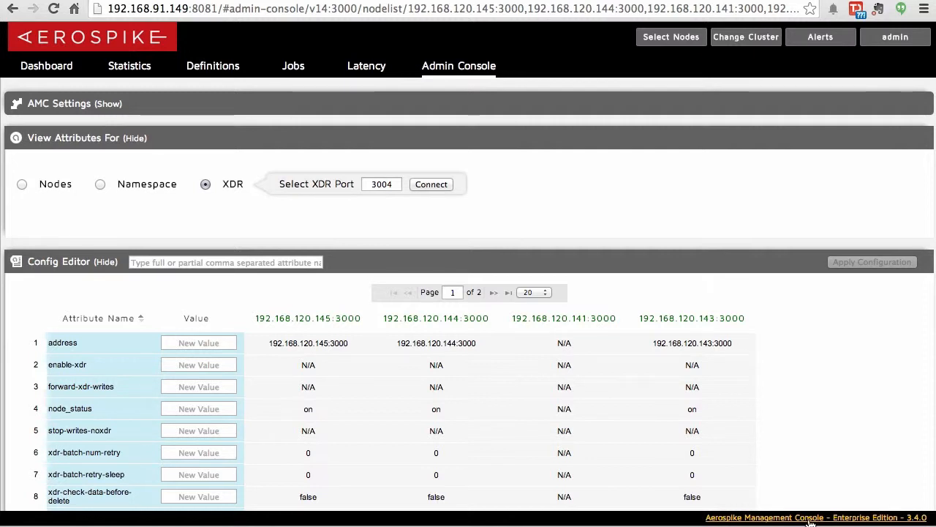
mouse_move(812, 483)
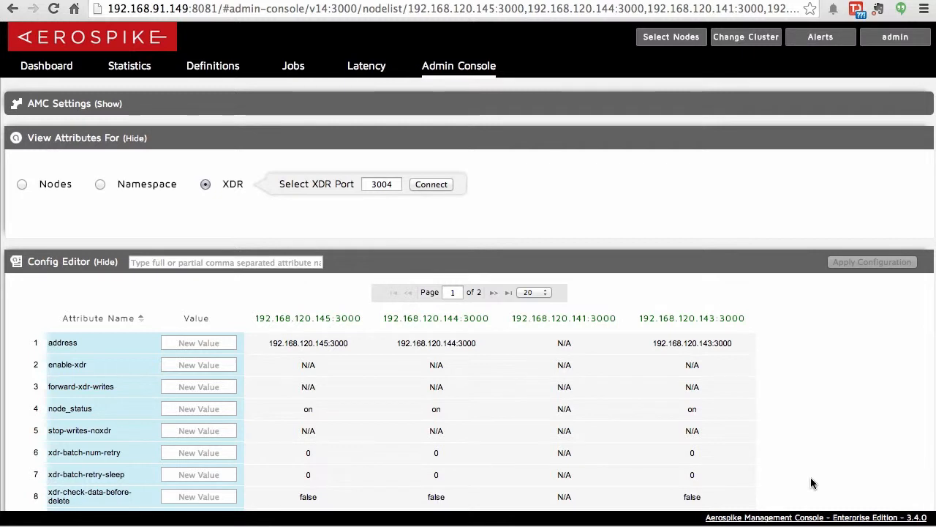